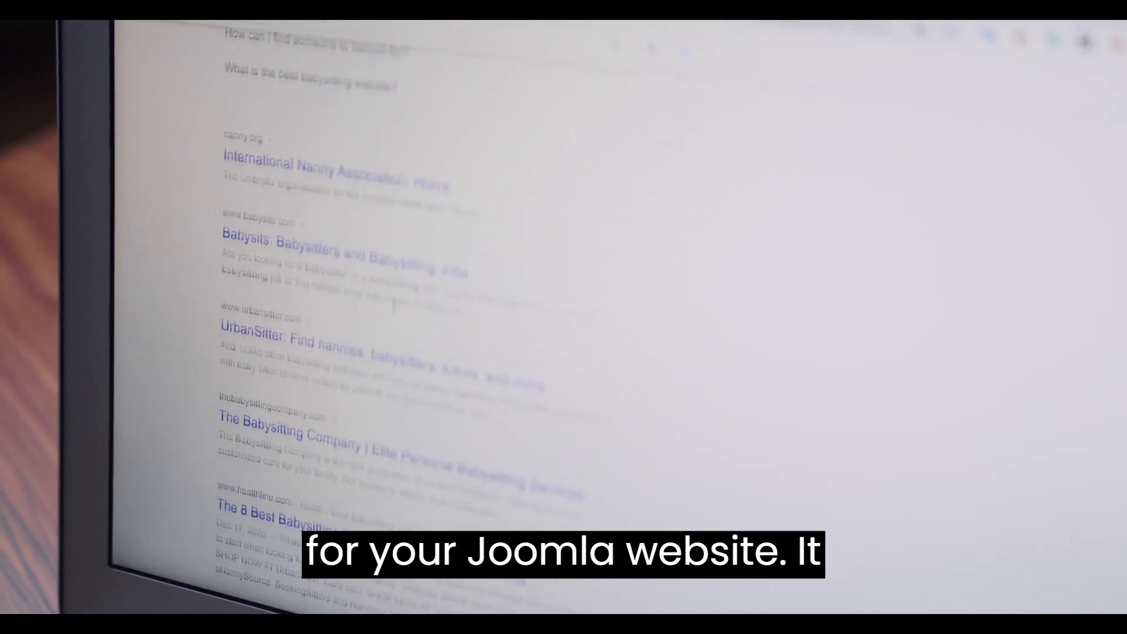
Scroll the blog post down to step 1, Activate the Plugin.
scroll("down", 3)
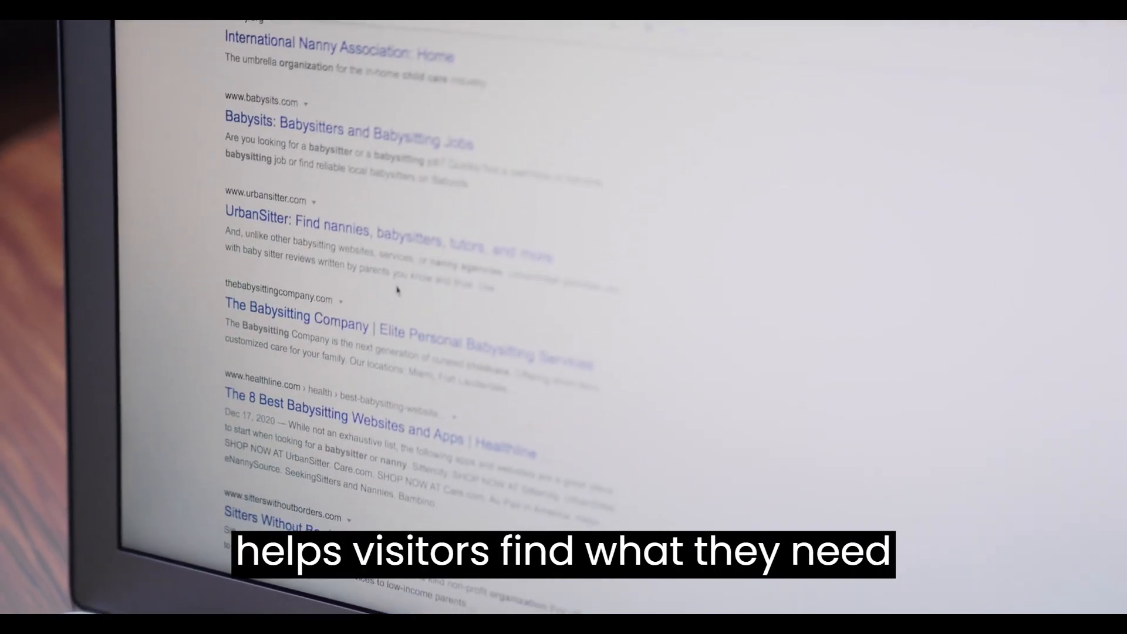
scroll("down", 3)
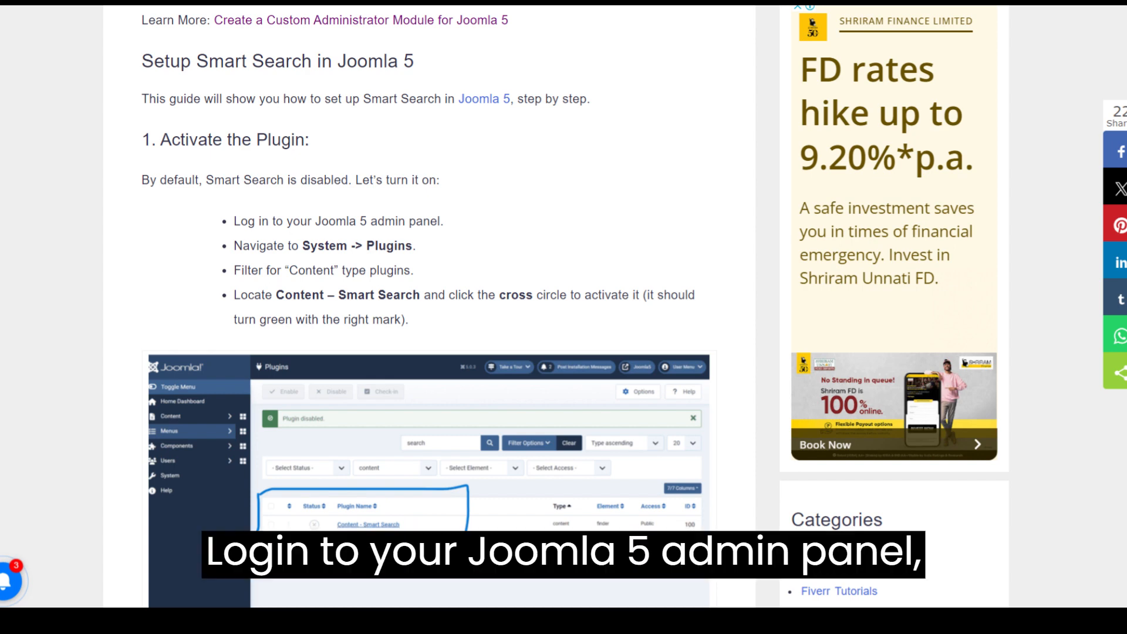
Log in to the Joomla administrator with the saved admin credentials.
left_click(693, 319)
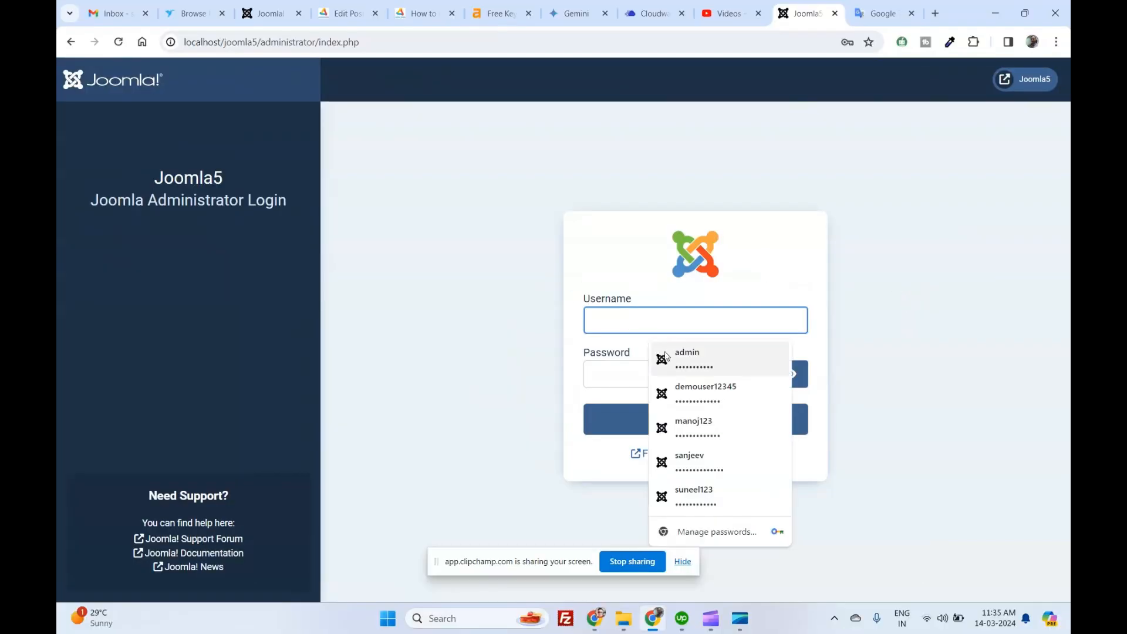
left_click(689, 454)
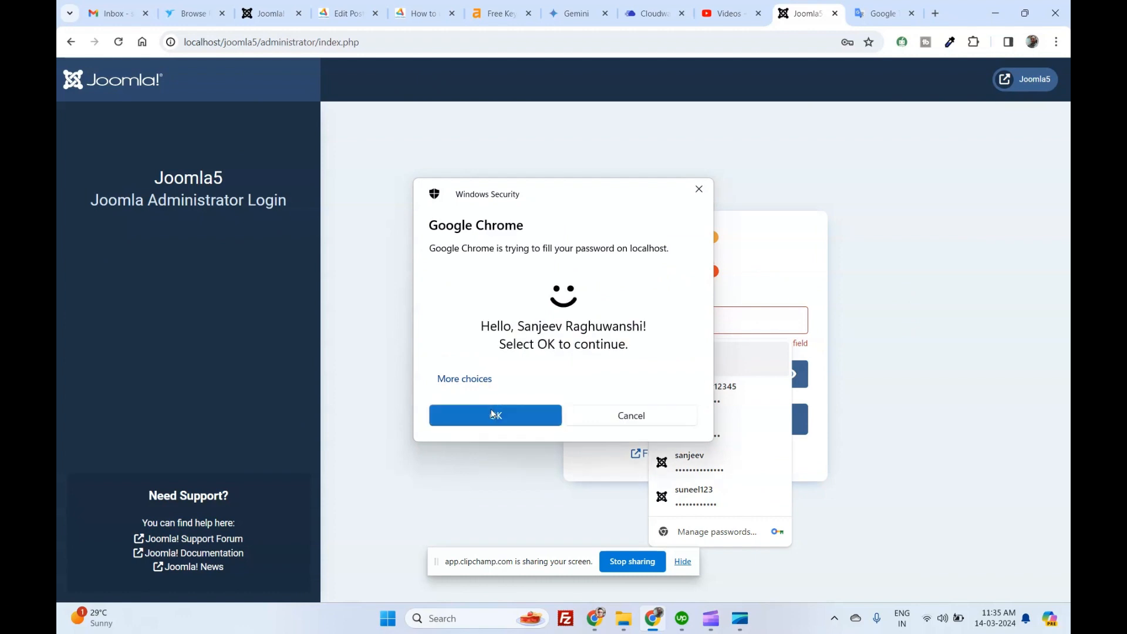
left_click(495, 416)
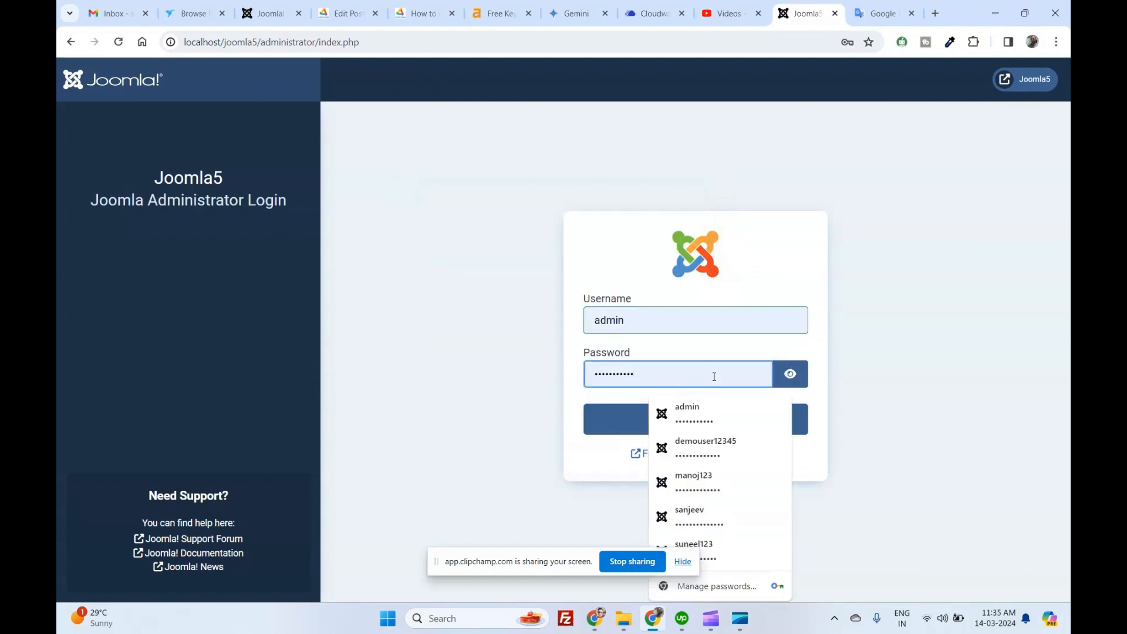
left_click(694, 420)
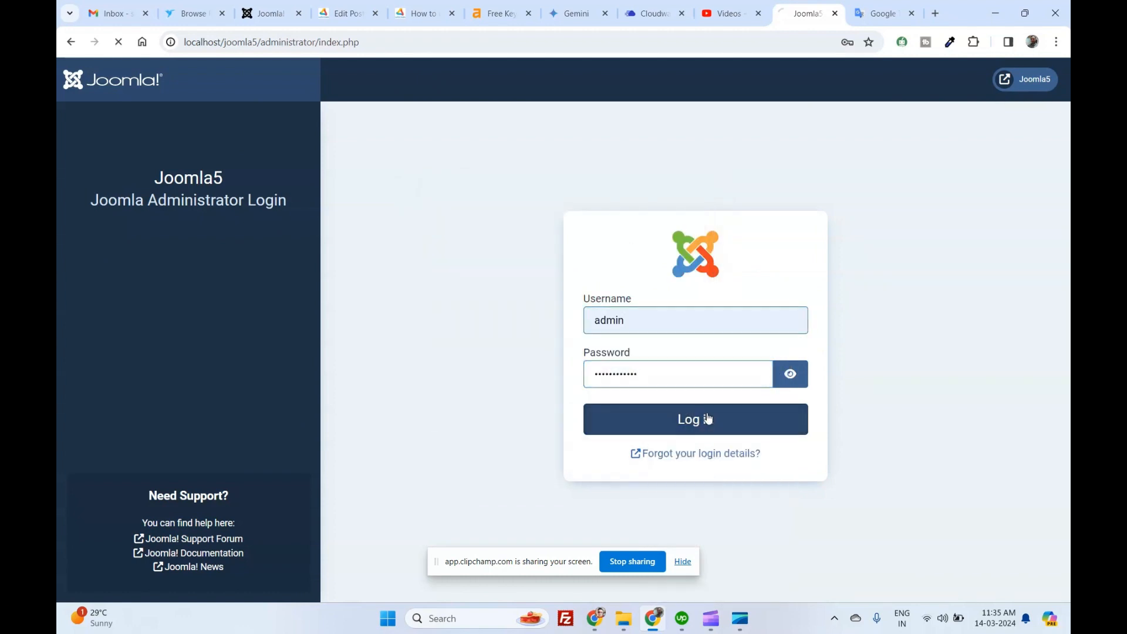
left_click(694, 420)
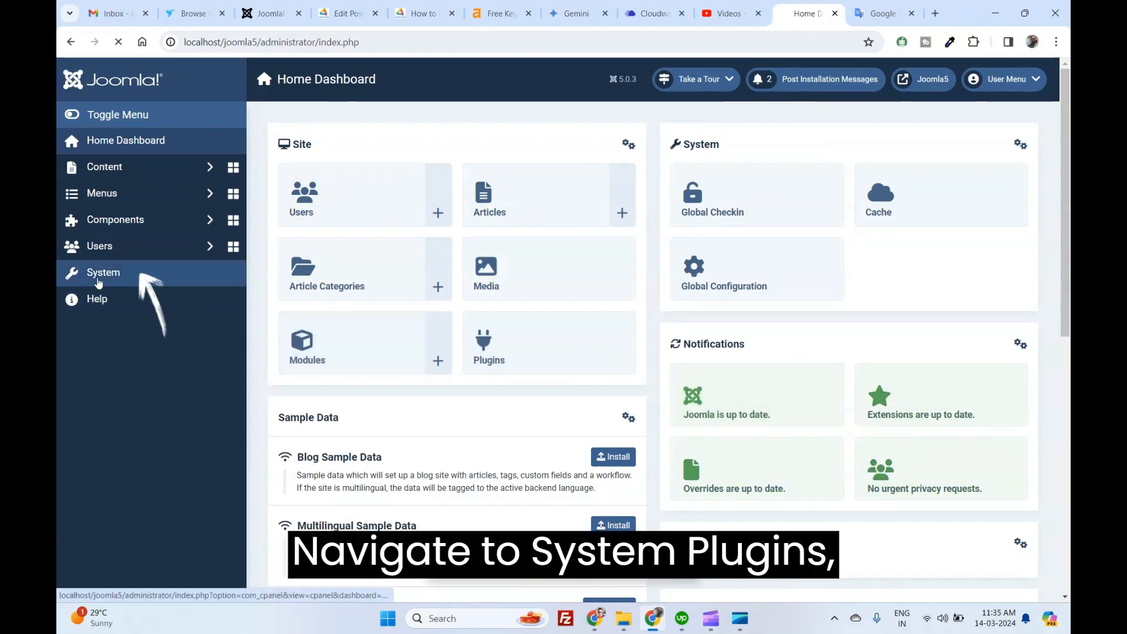
In System > Plugins, filter content plugins by 'search' and enable Content - Smart Search.
left_click(104, 271)
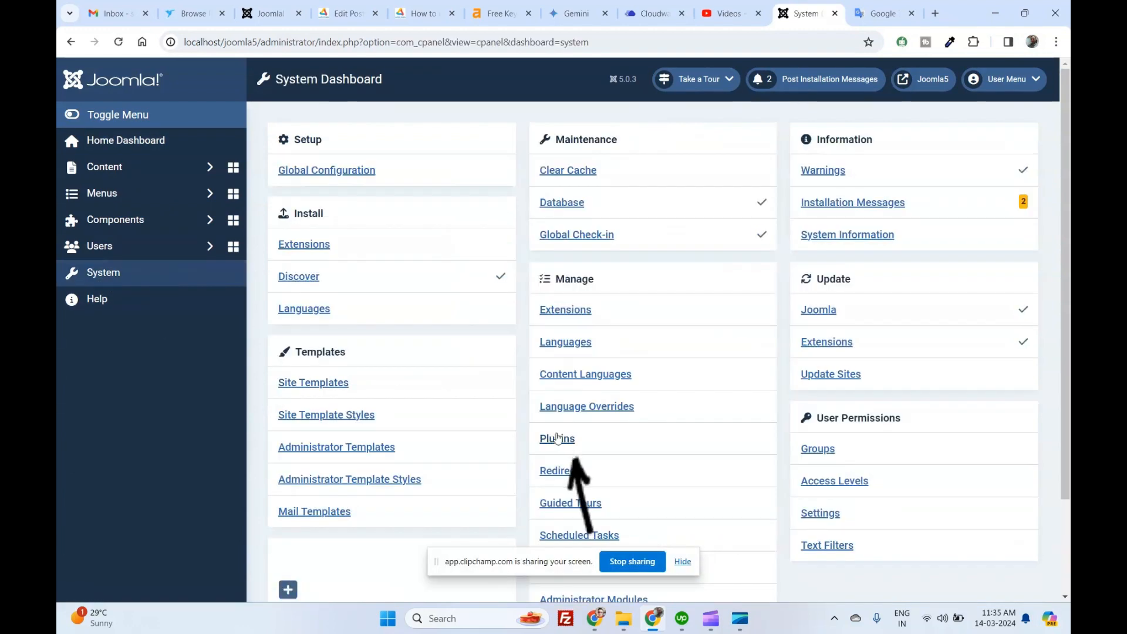
left_click(556, 438)
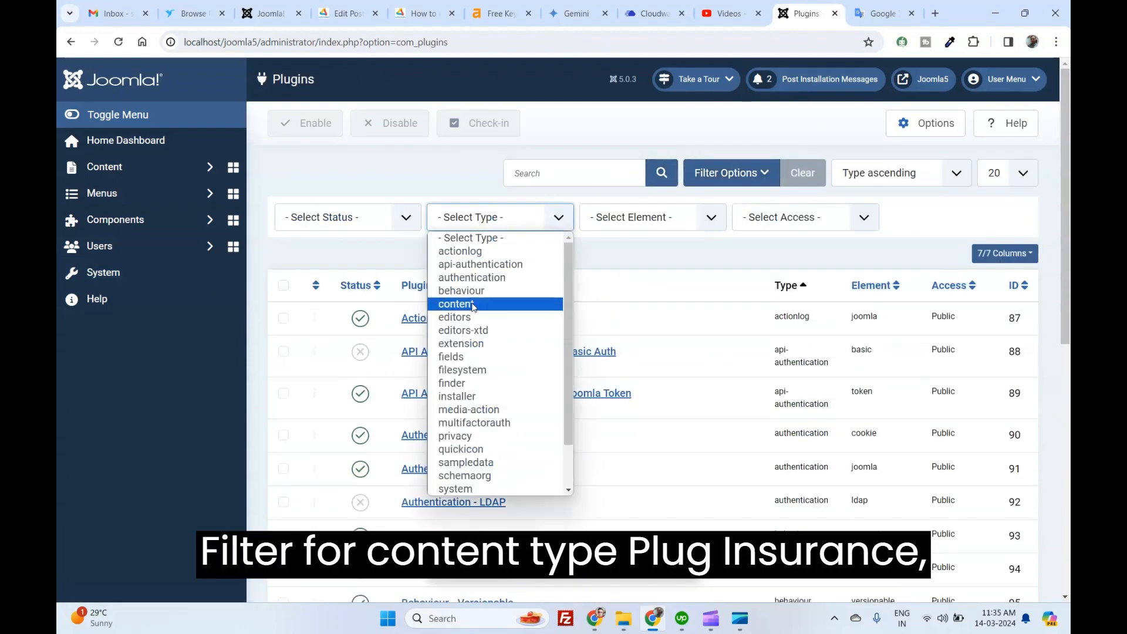
left_click(457, 304)
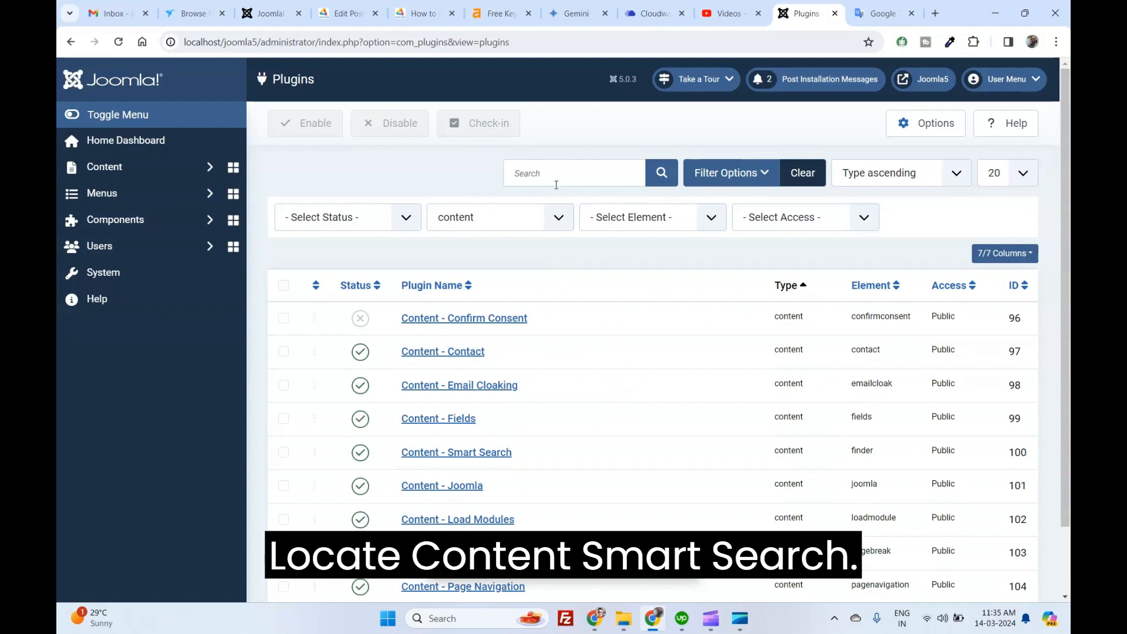
type("search")
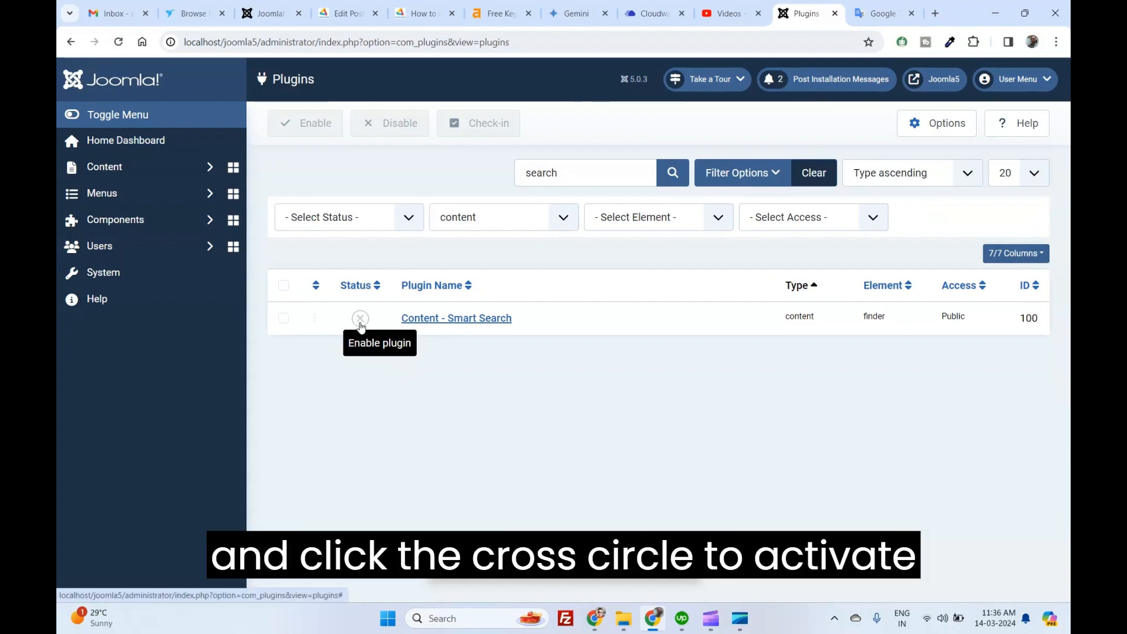
left_click(361, 318)
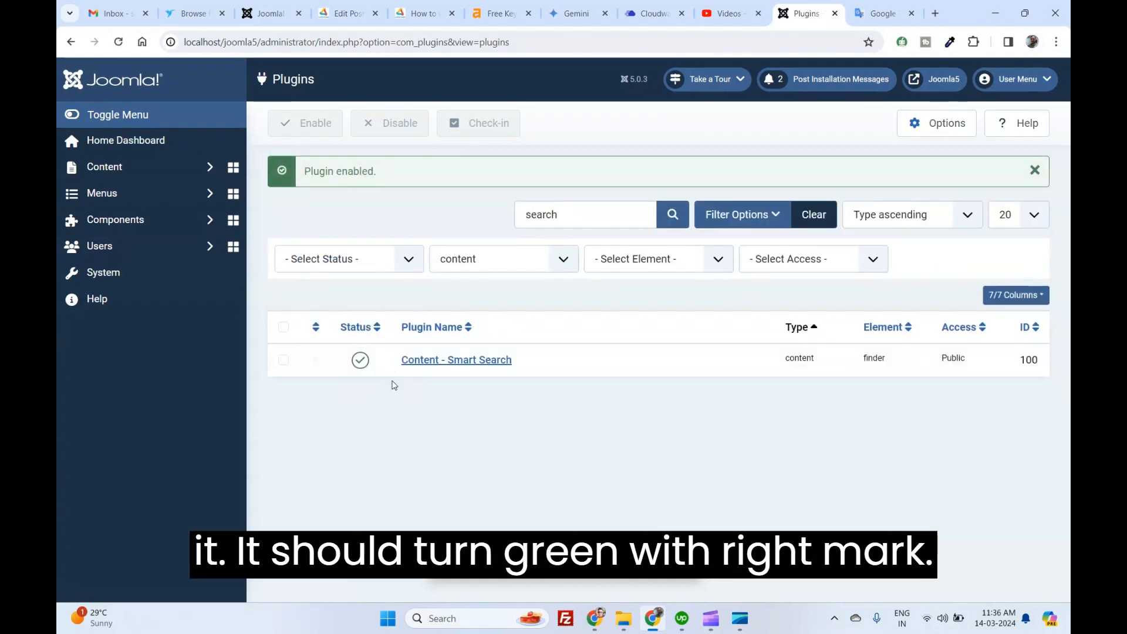
mouse_move(395, 389)
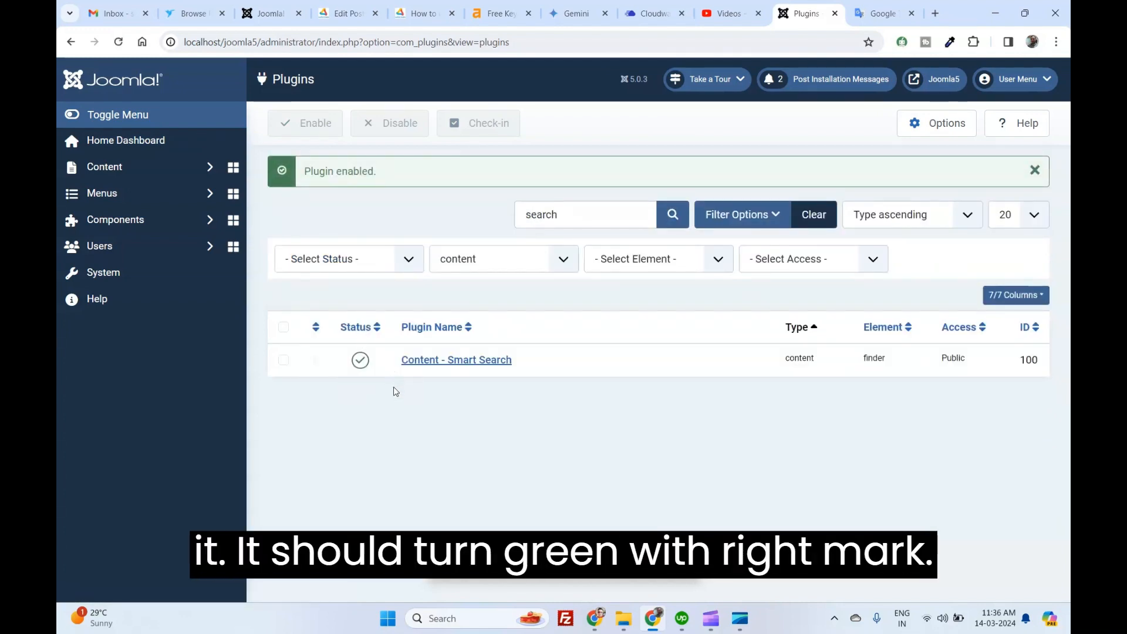
left_click(883, 13)
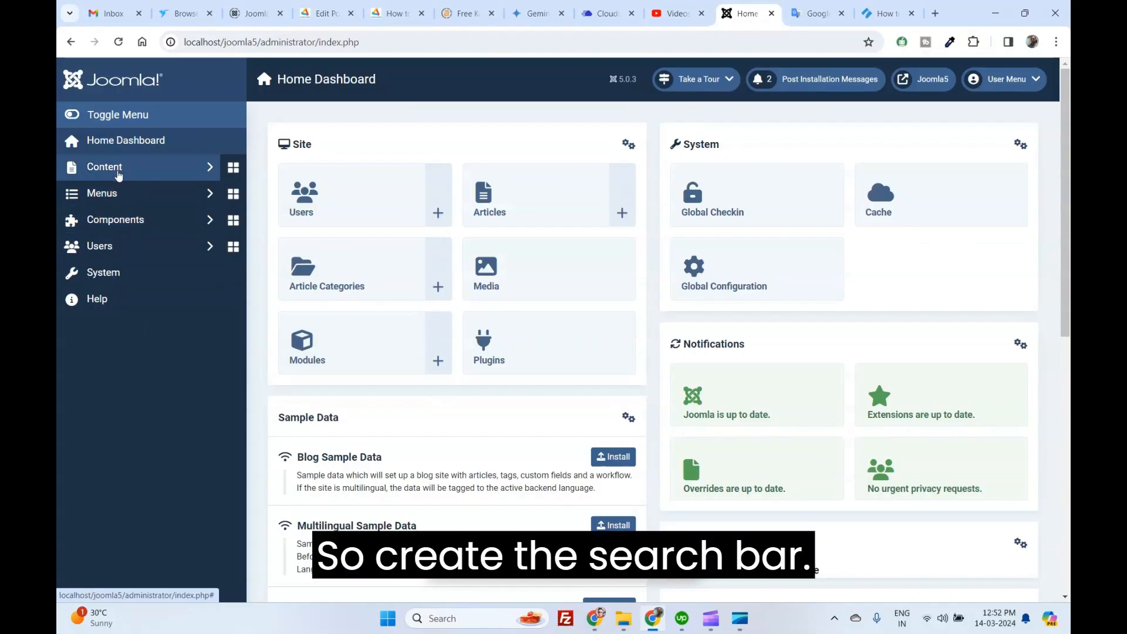
From Content > Site Modules, start a new module and search for the Smart Search type.
left_click(398, 13)
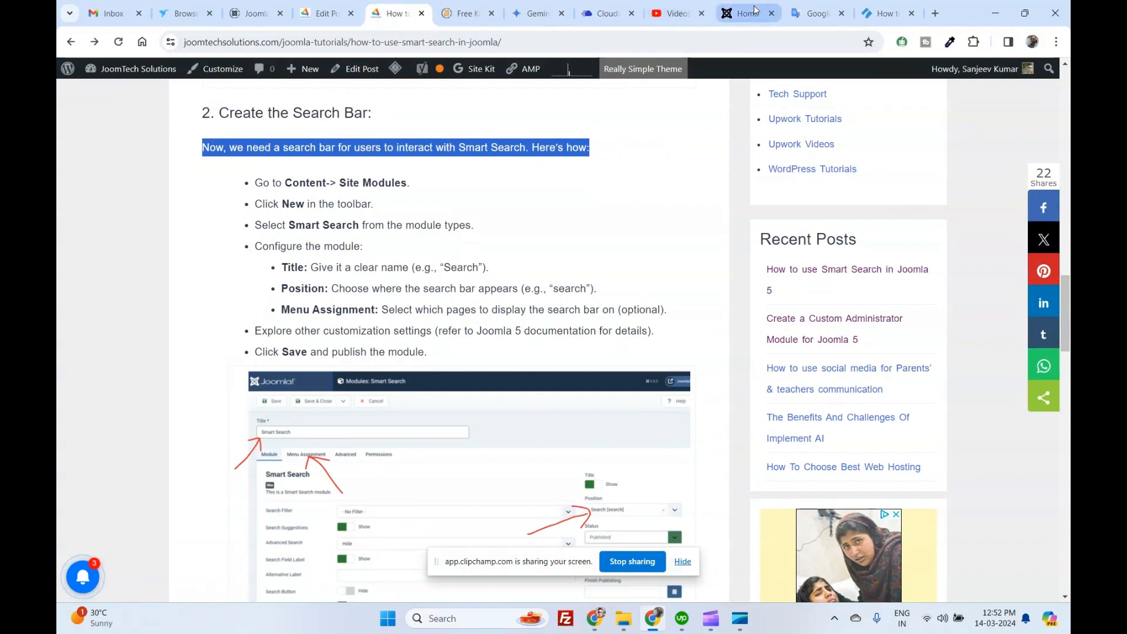
left_click(748, 13)
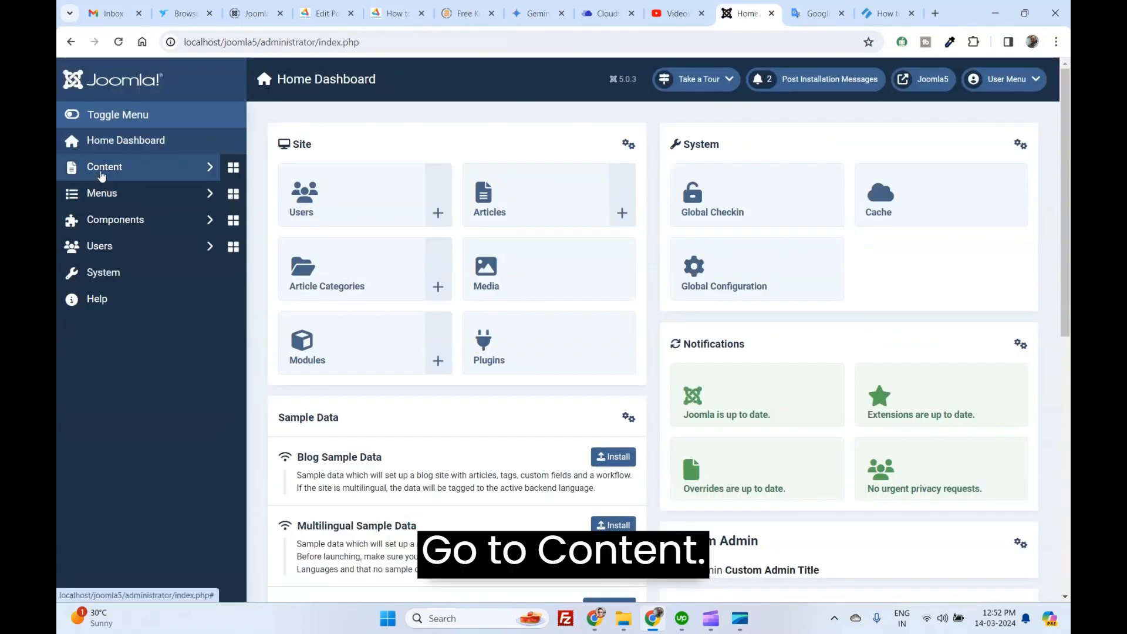
left_click(104, 166)
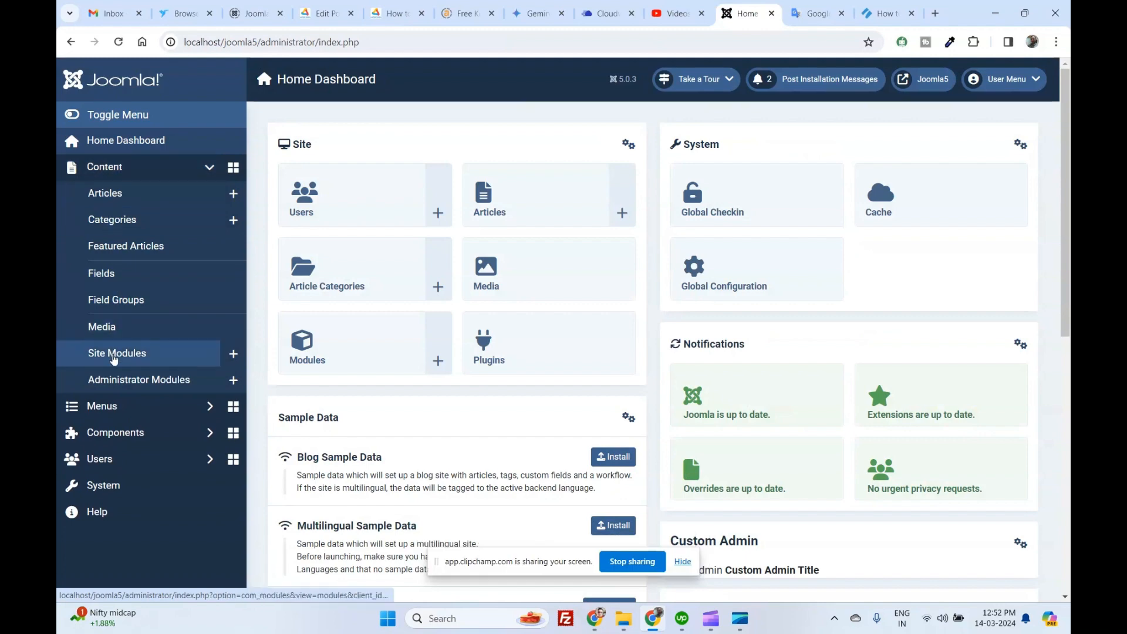
left_click(117, 354)
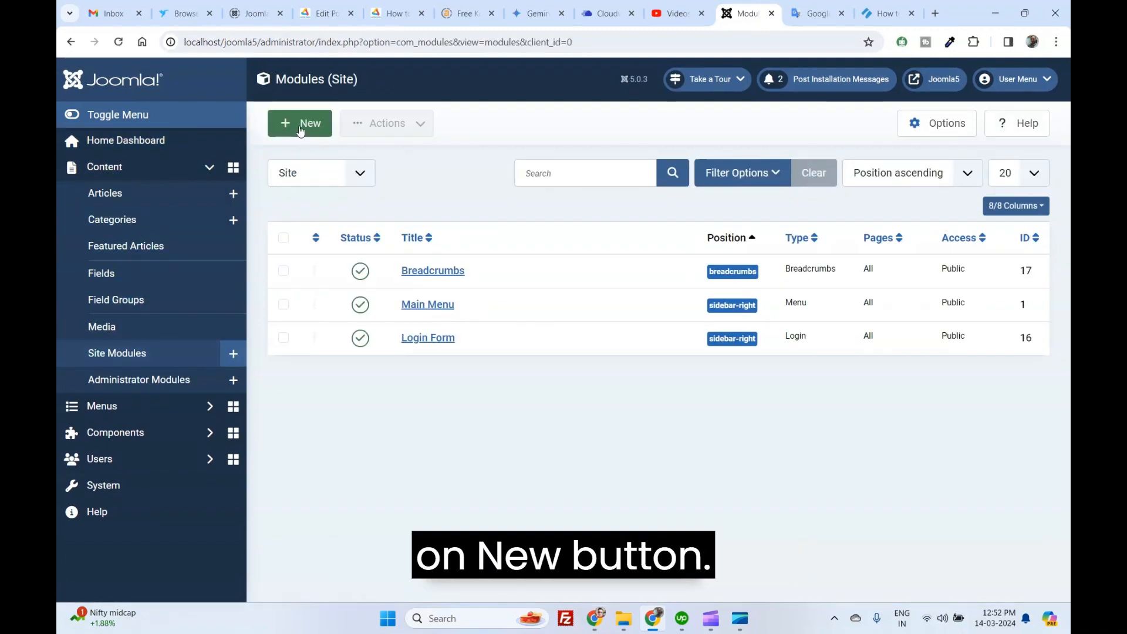
left_click(299, 123)
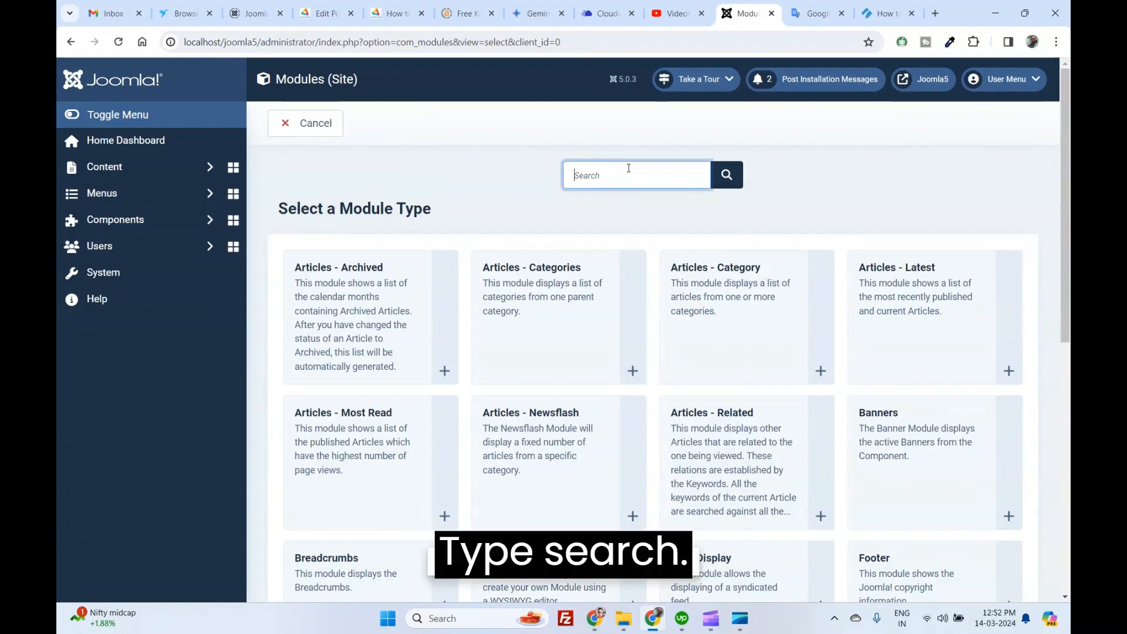
type("search")
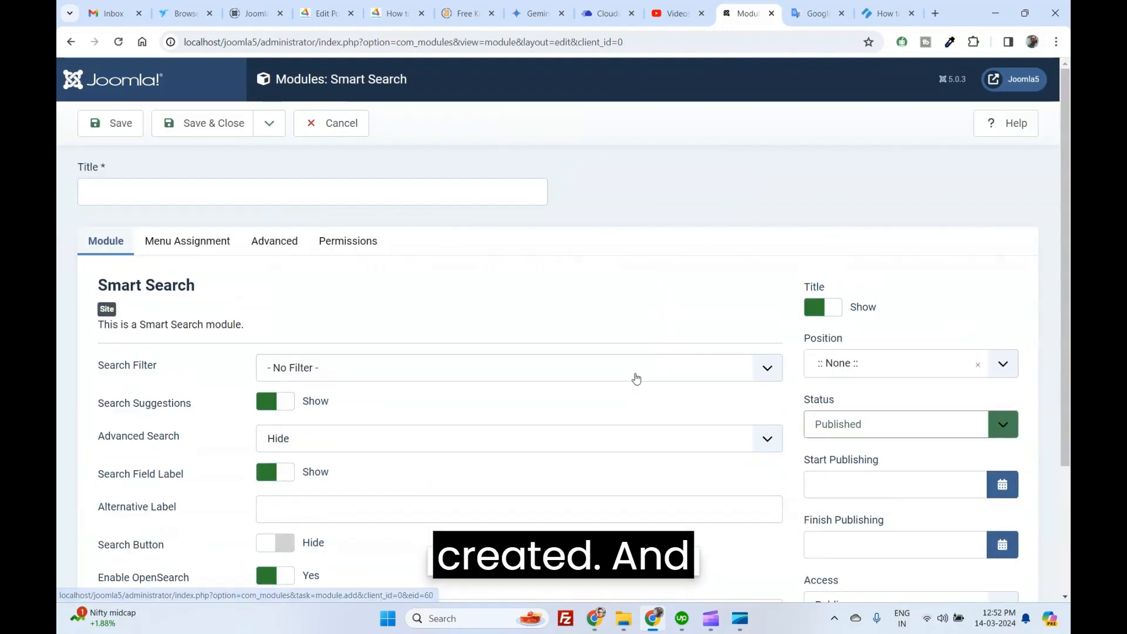
Title the module Smart Search, place it in the search position on all pages, and save.
left_click(312, 191)
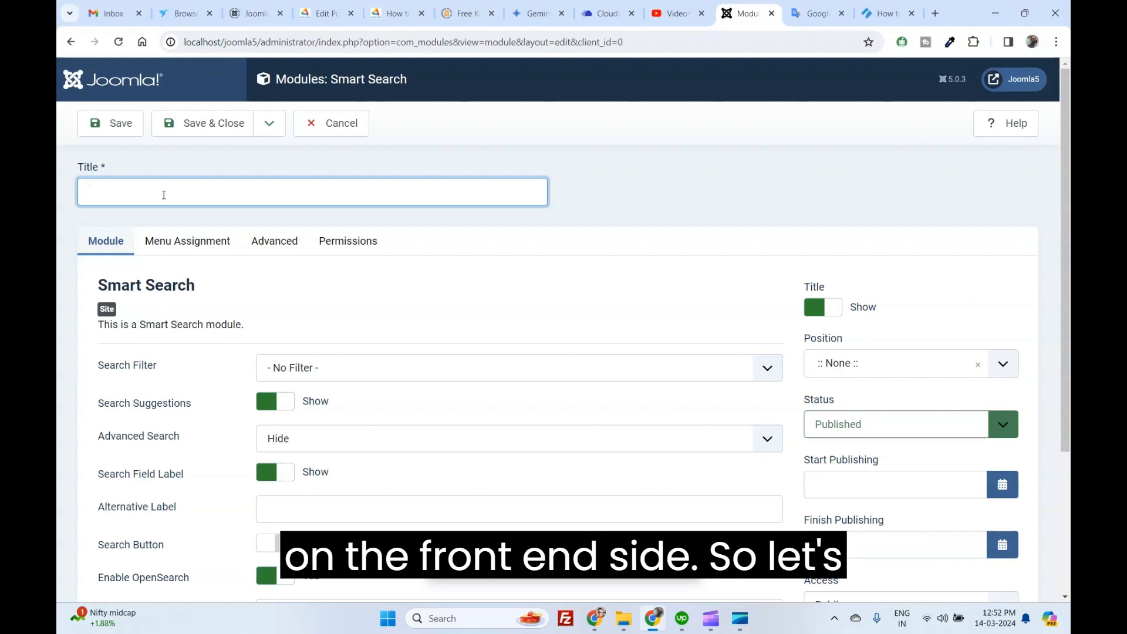
type("Search")
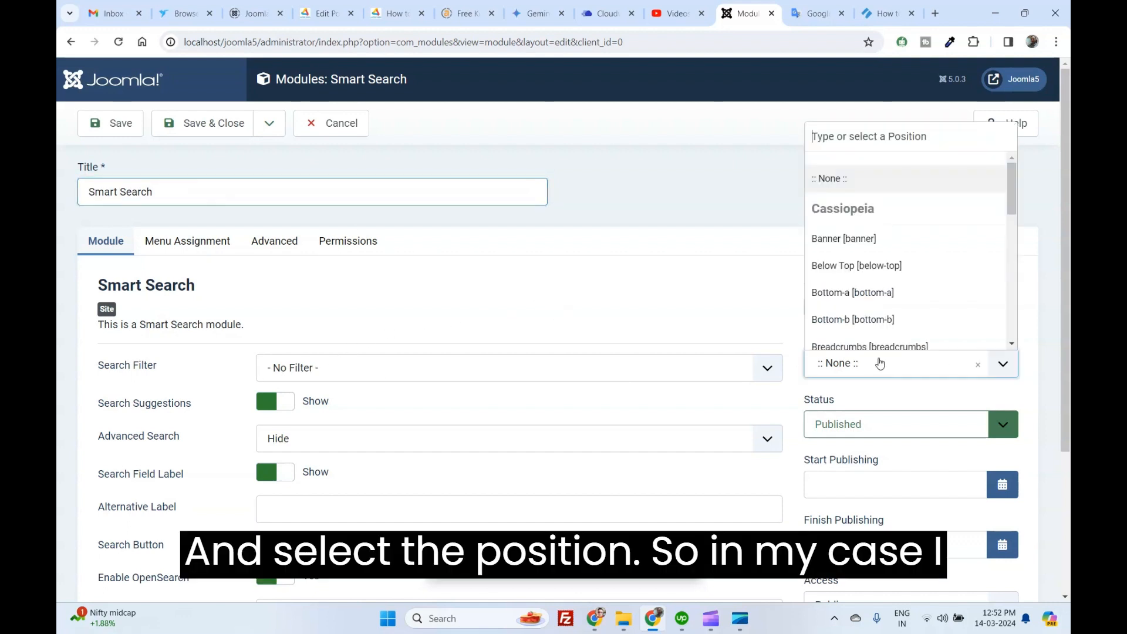
type("se")
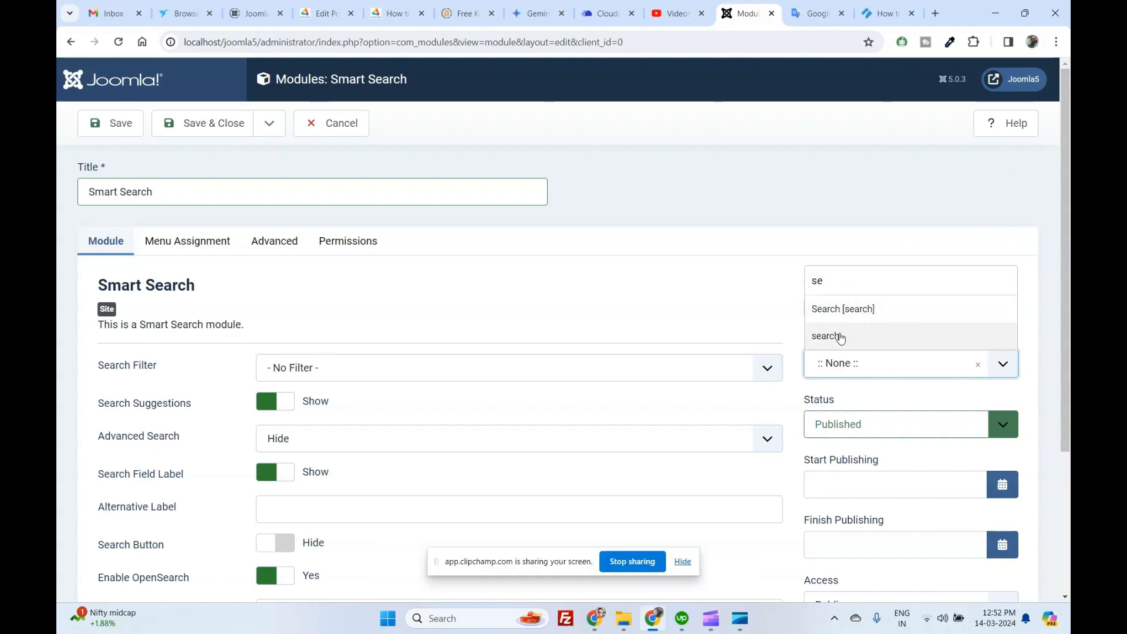
left_click(828, 336)
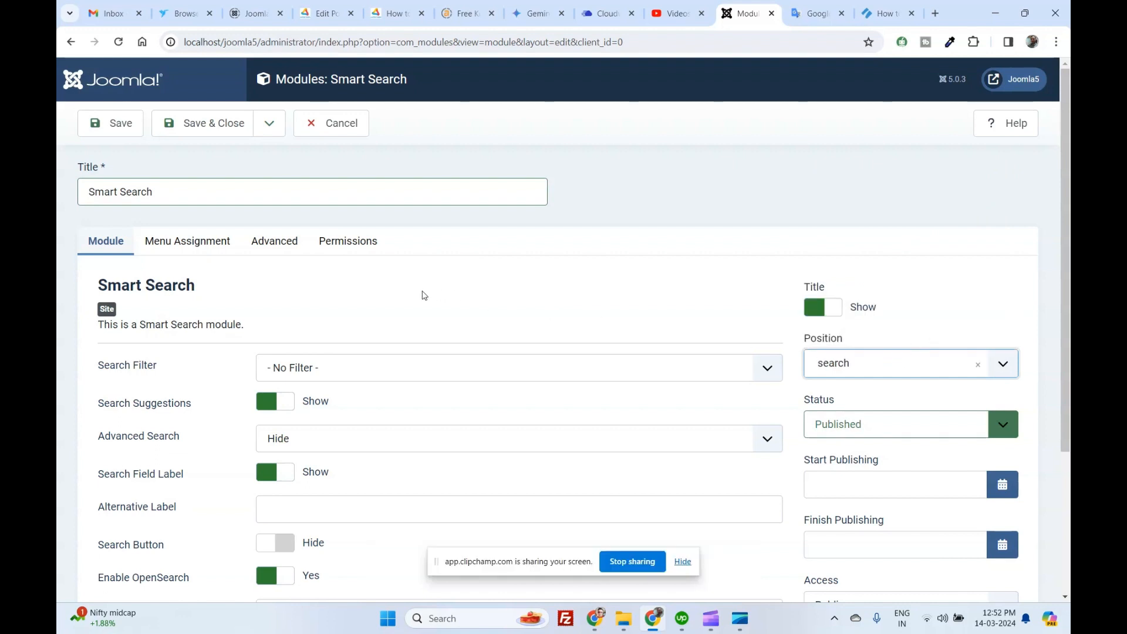
left_click(187, 240)
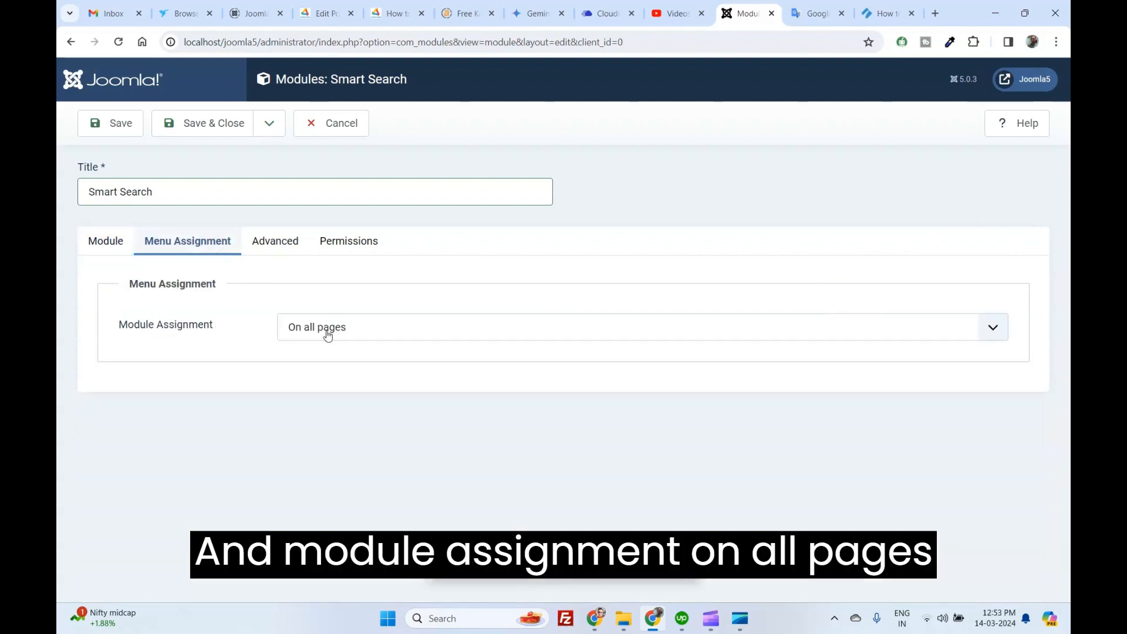
mouse_move(106, 241)
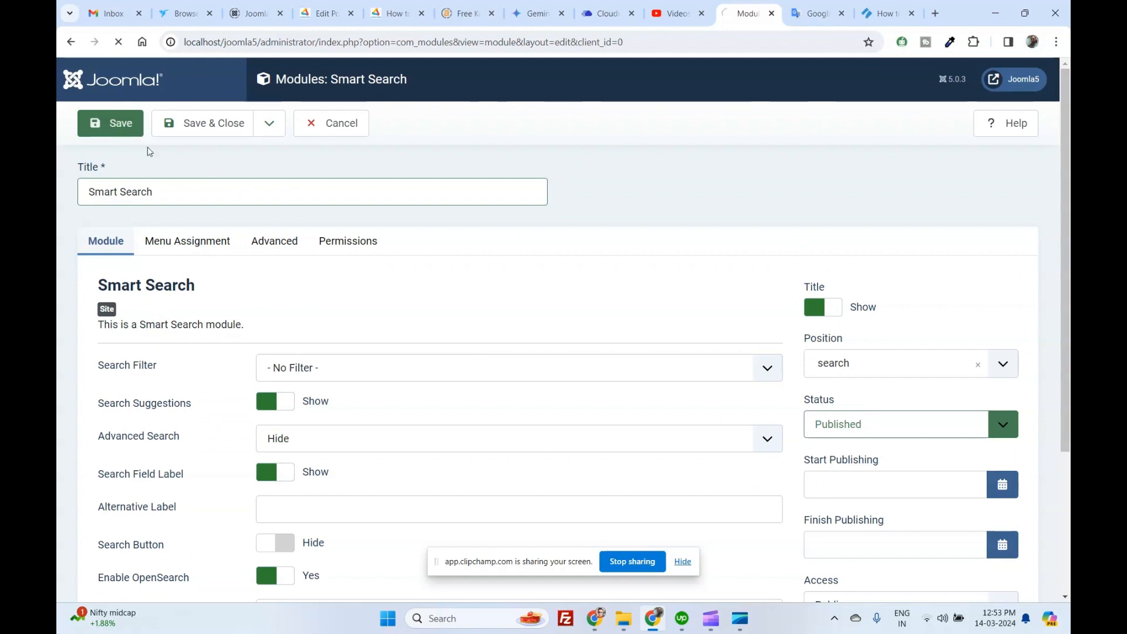
left_click(111, 124)
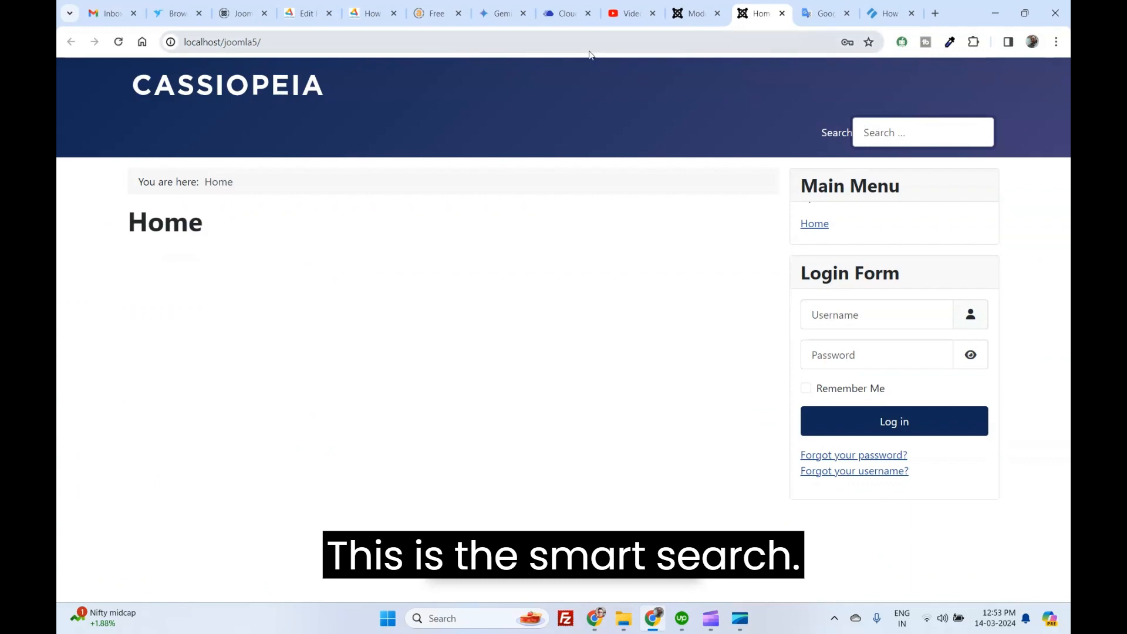
Set the module's Advanced Search option to Show and view the frontend.
left_click(692, 13)
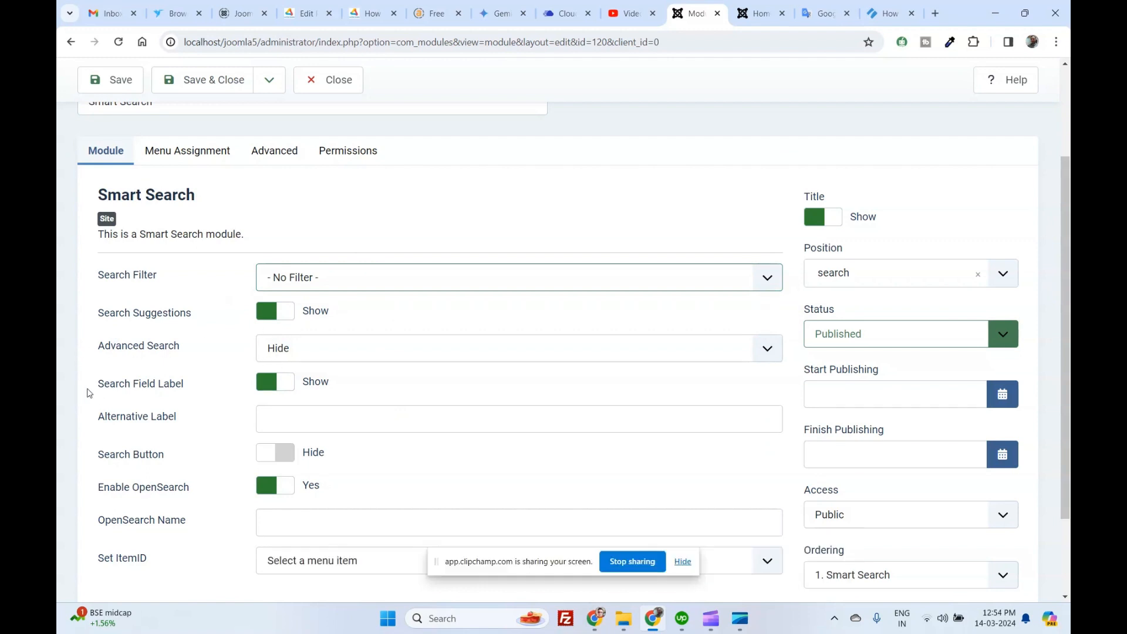
left_click(517, 347)
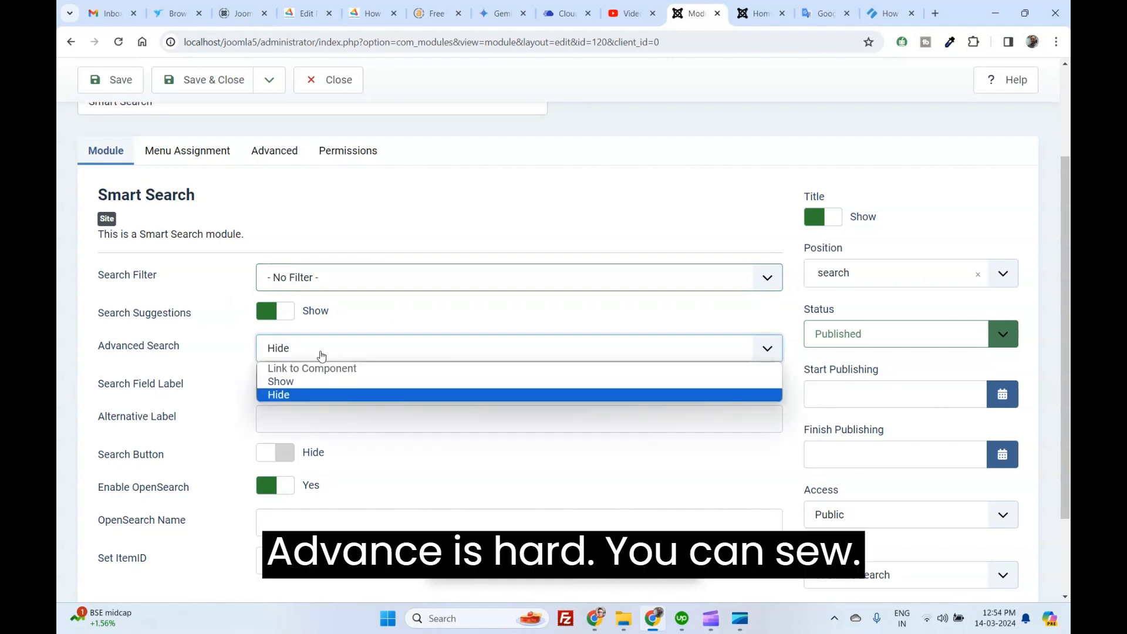
mouse_move(315, 381)
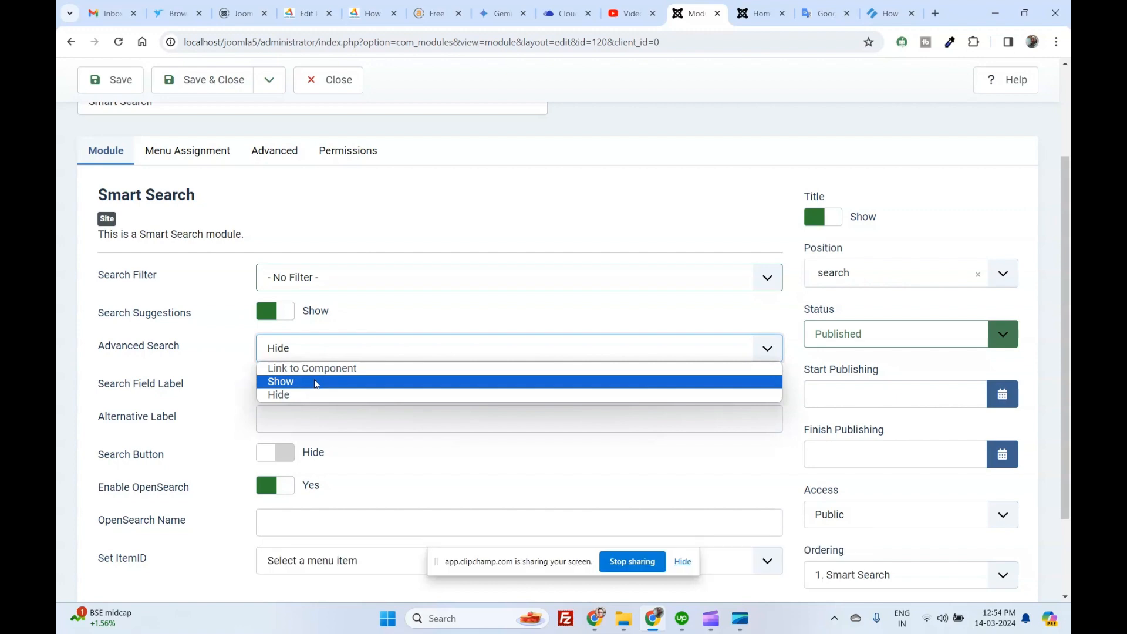
left_click(280, 380)
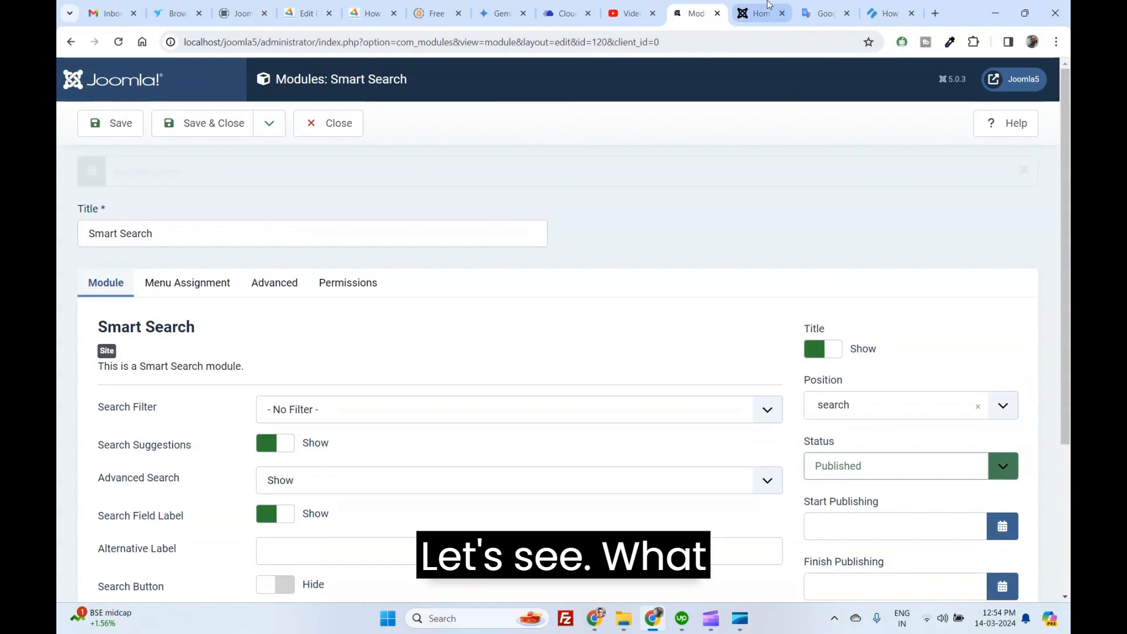
left_click(760, 13)
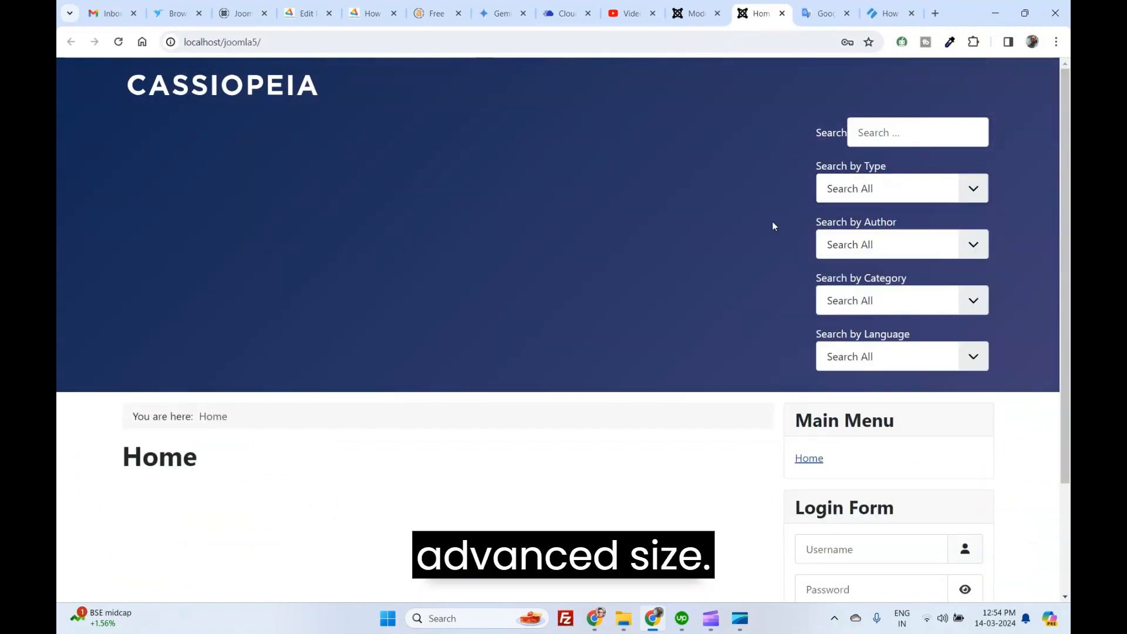
left_click(900, 245)
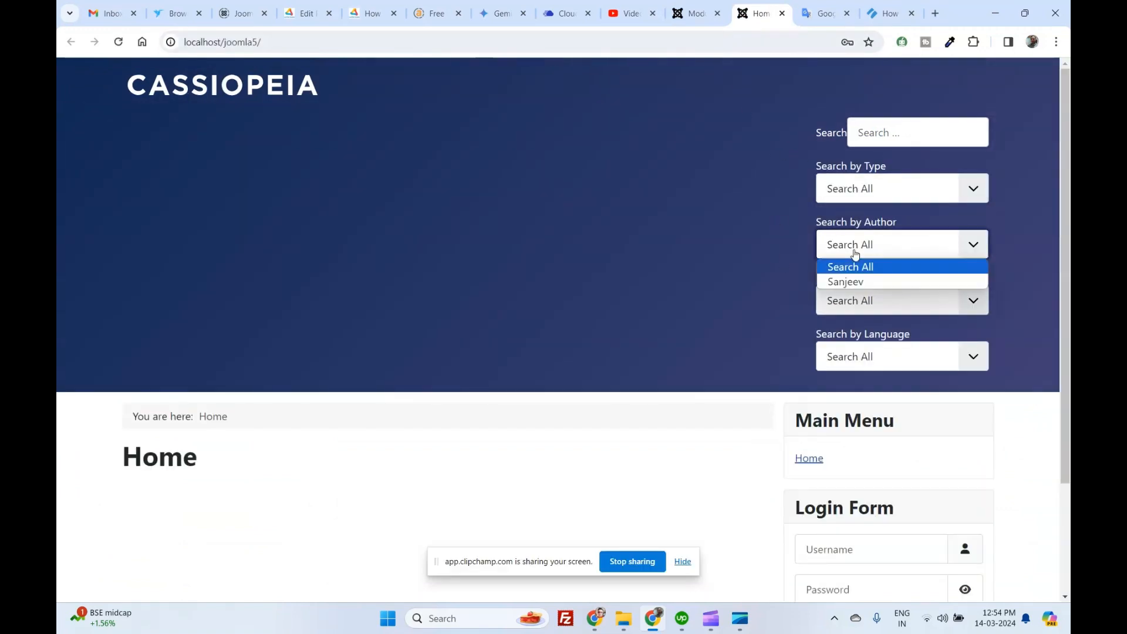
left_click(850, 267)
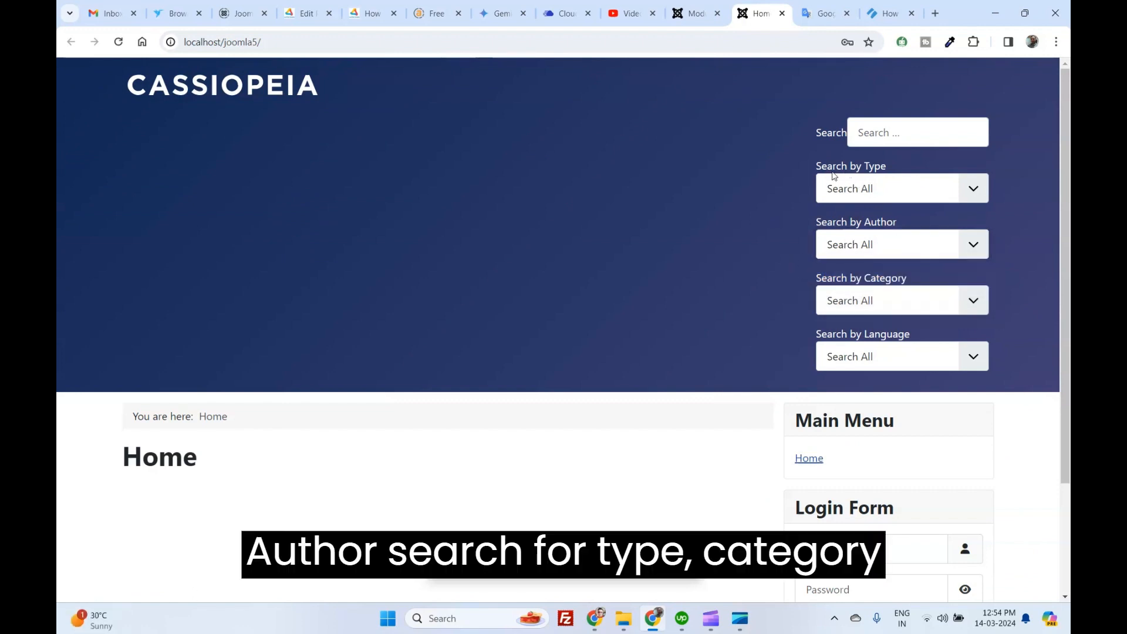
left_click(901, 188)
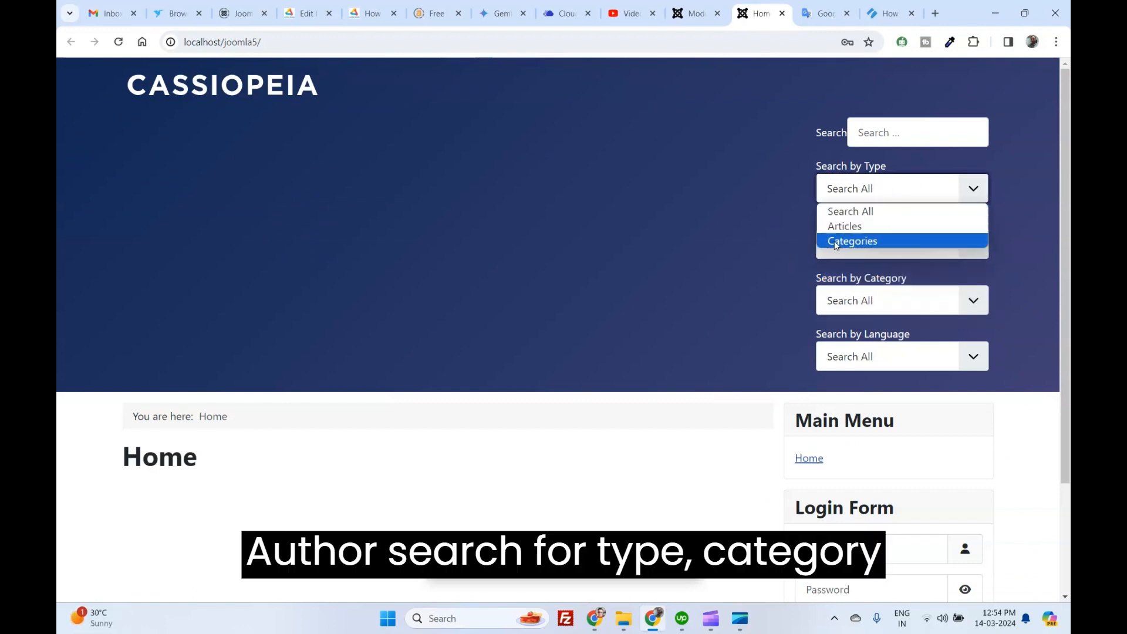
left_click(901, 300)
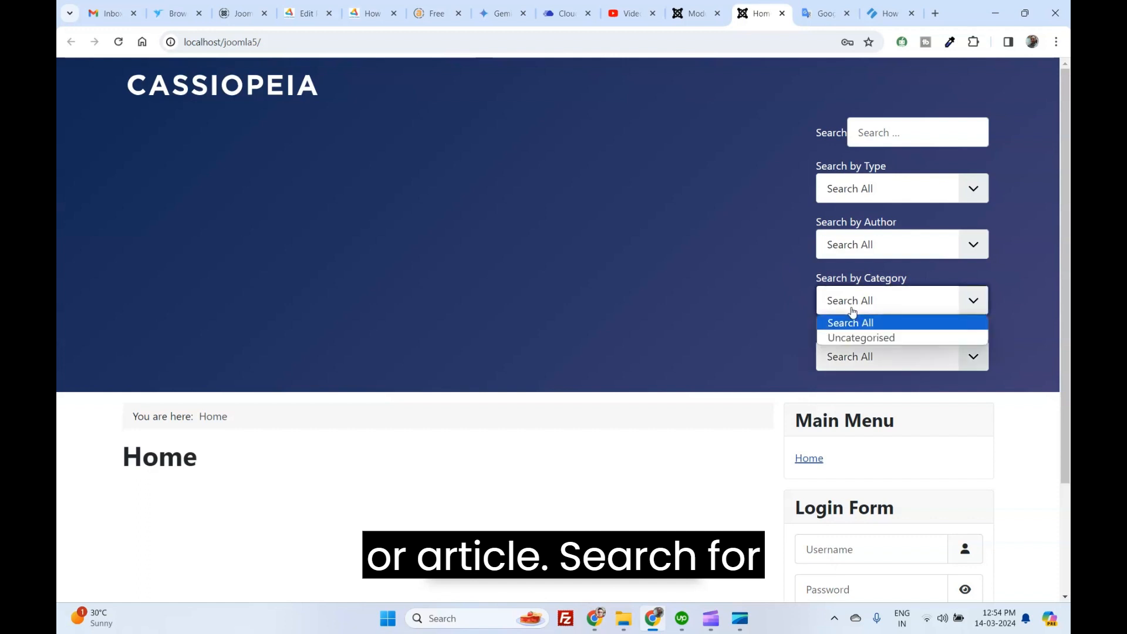
mouse_move(860, 338)
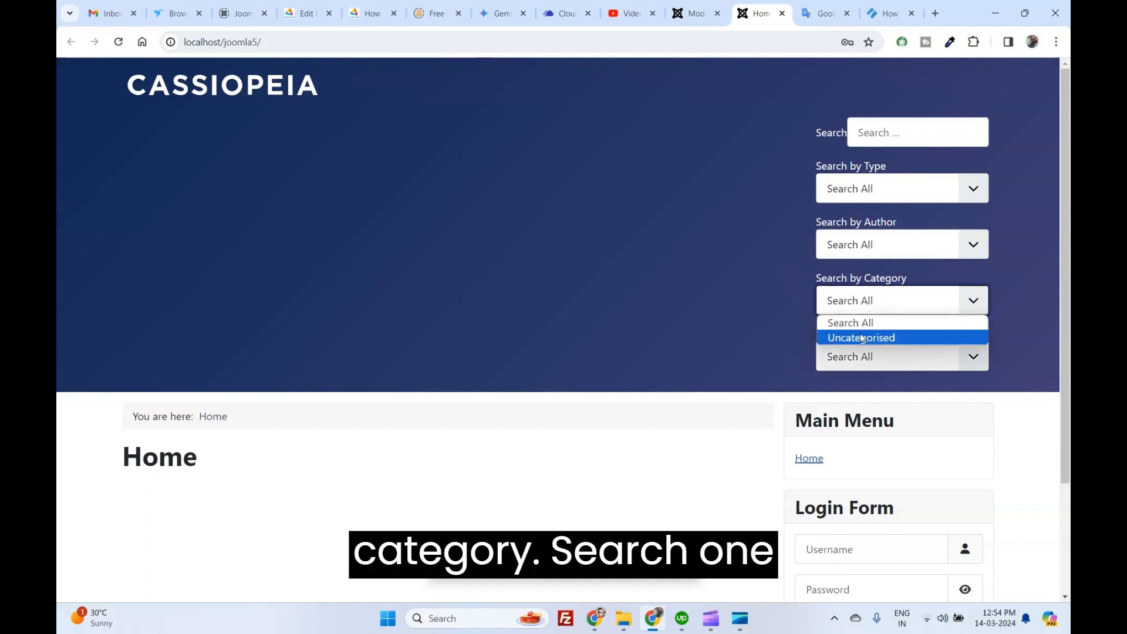
left_click(900, 357)
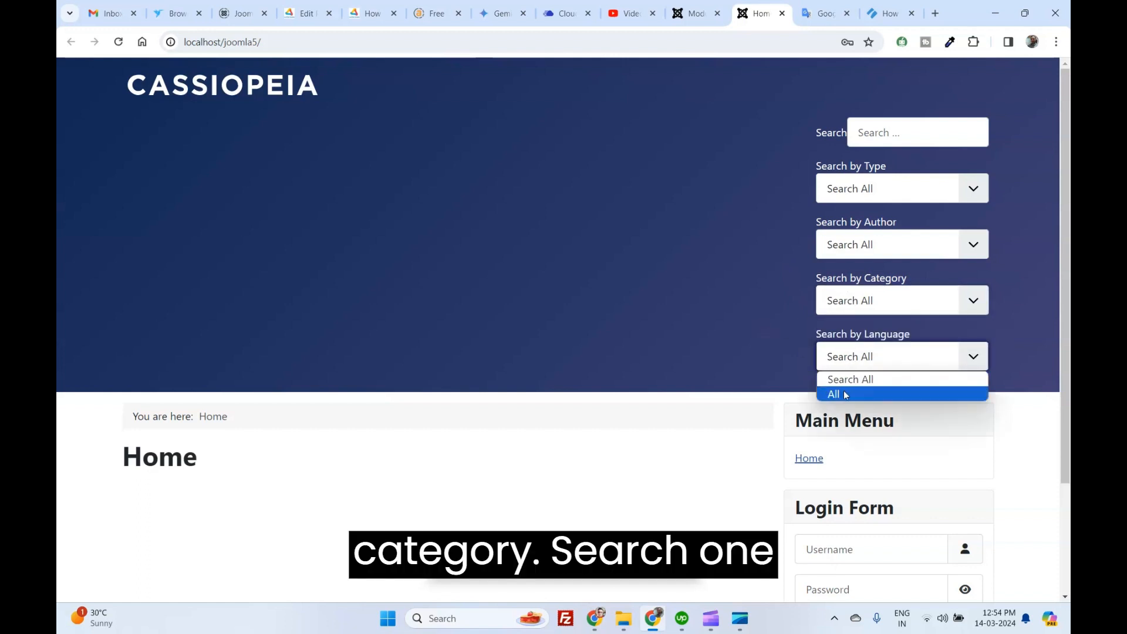
left_click(692, 13)
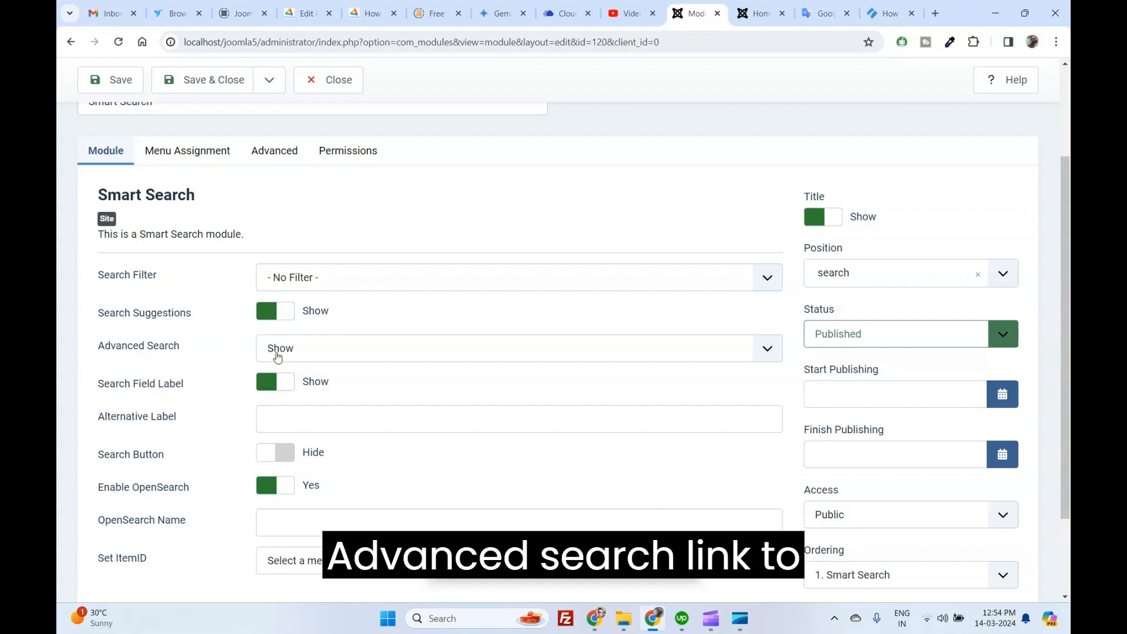
Try Advanced Search as a link to the component, then save it as Hide and check the site.
left_click(517, 348)
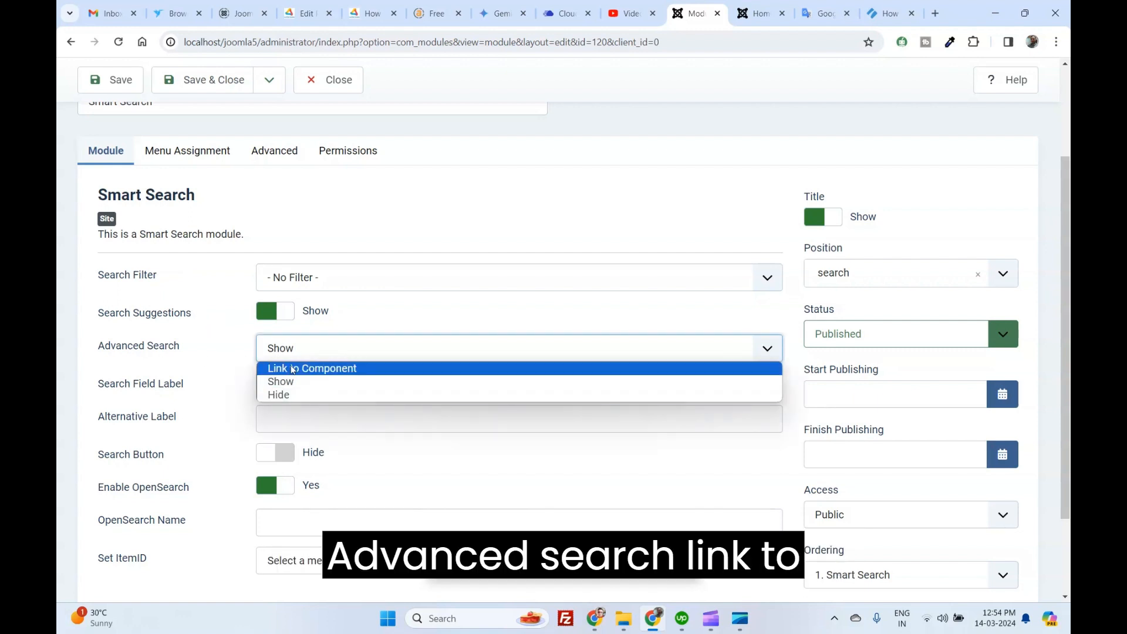
left_click(311, 367)
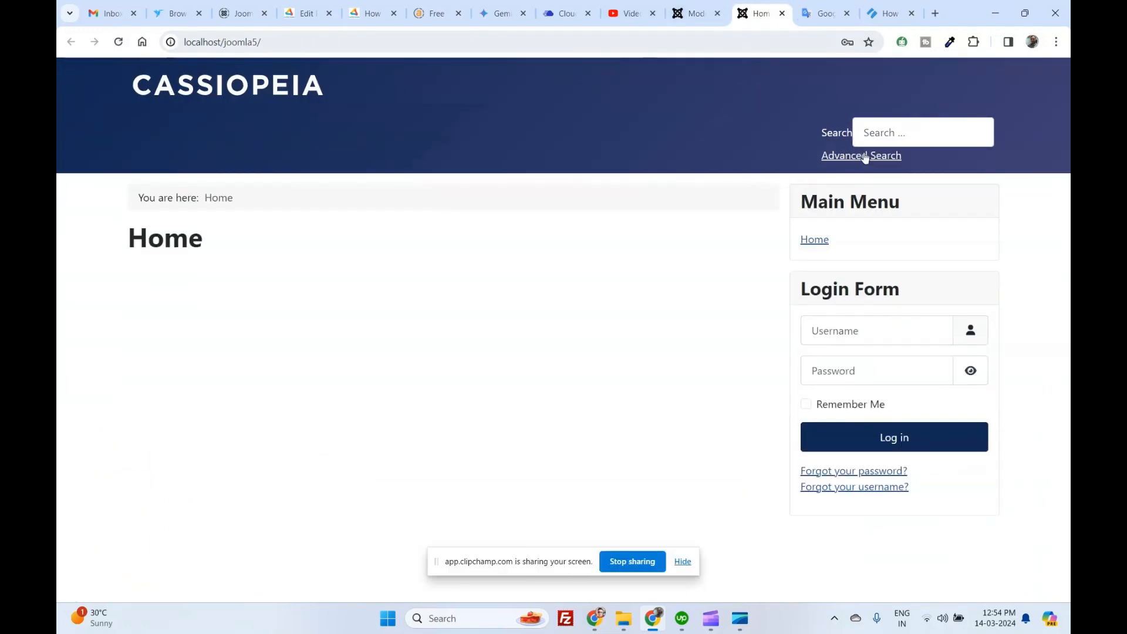
left_click(860, 155)
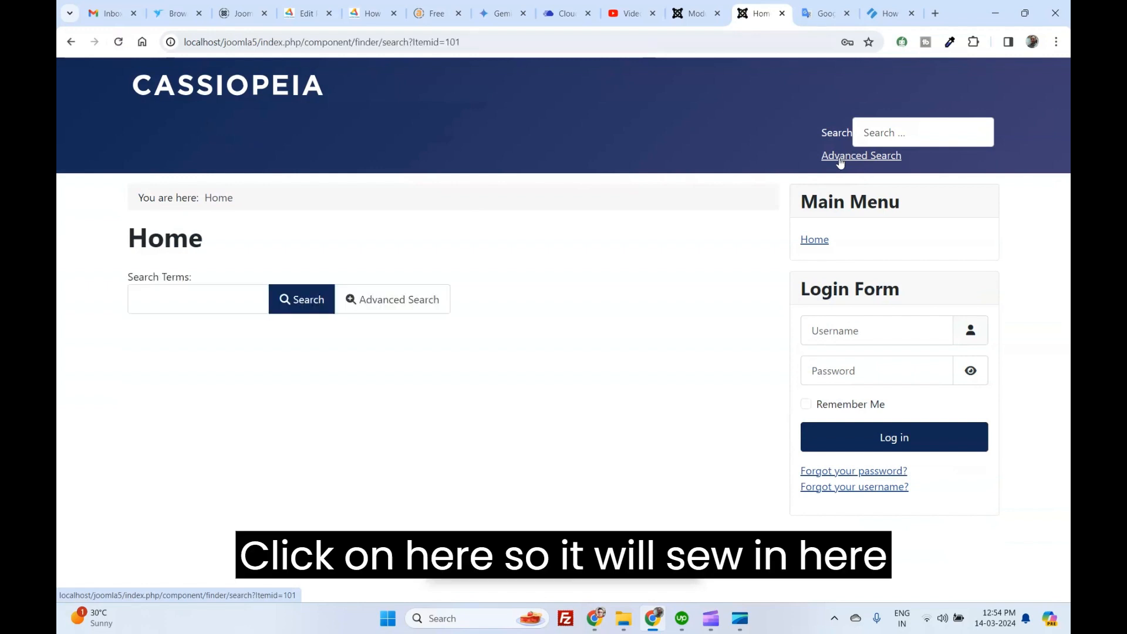
left_click(392, 299)
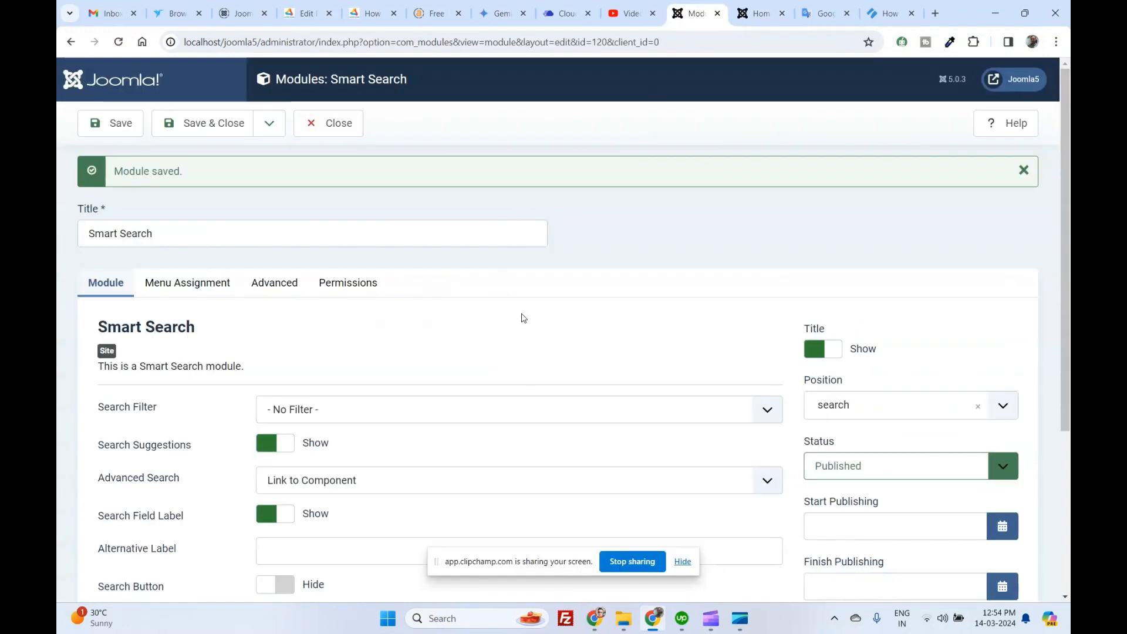
scroll("down", 3)
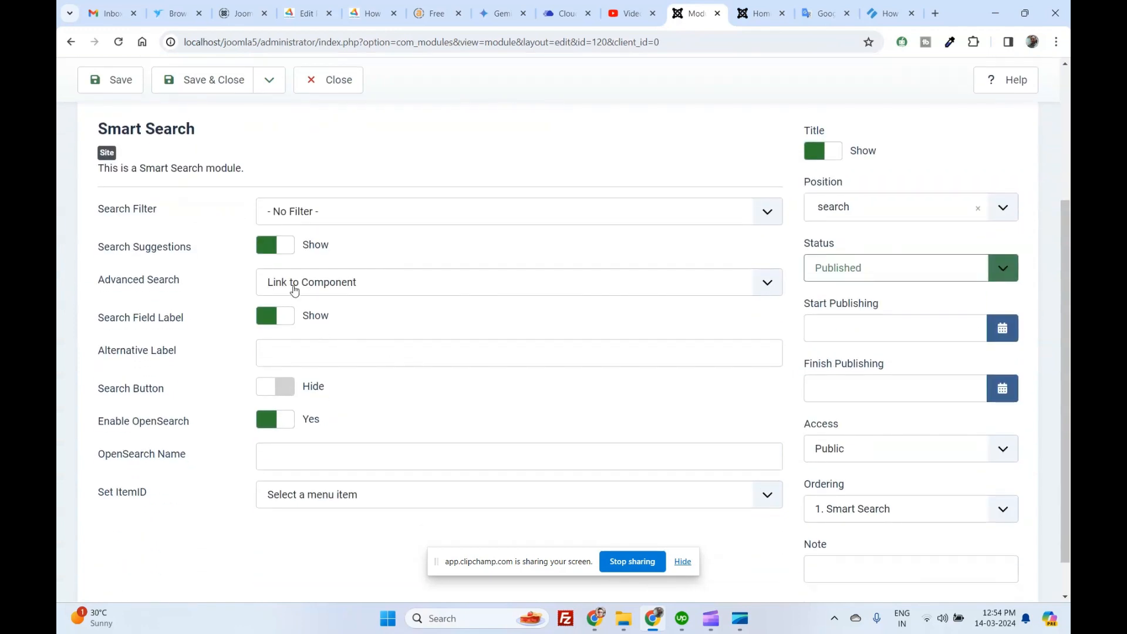
left_click(518, 282)
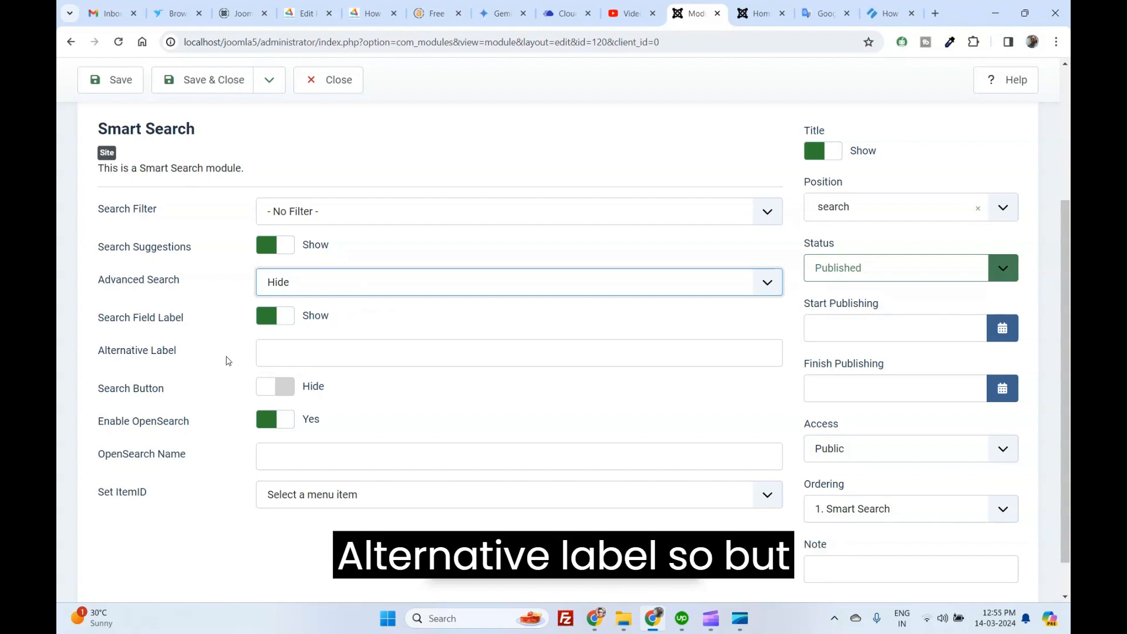
left_click(111, 80)
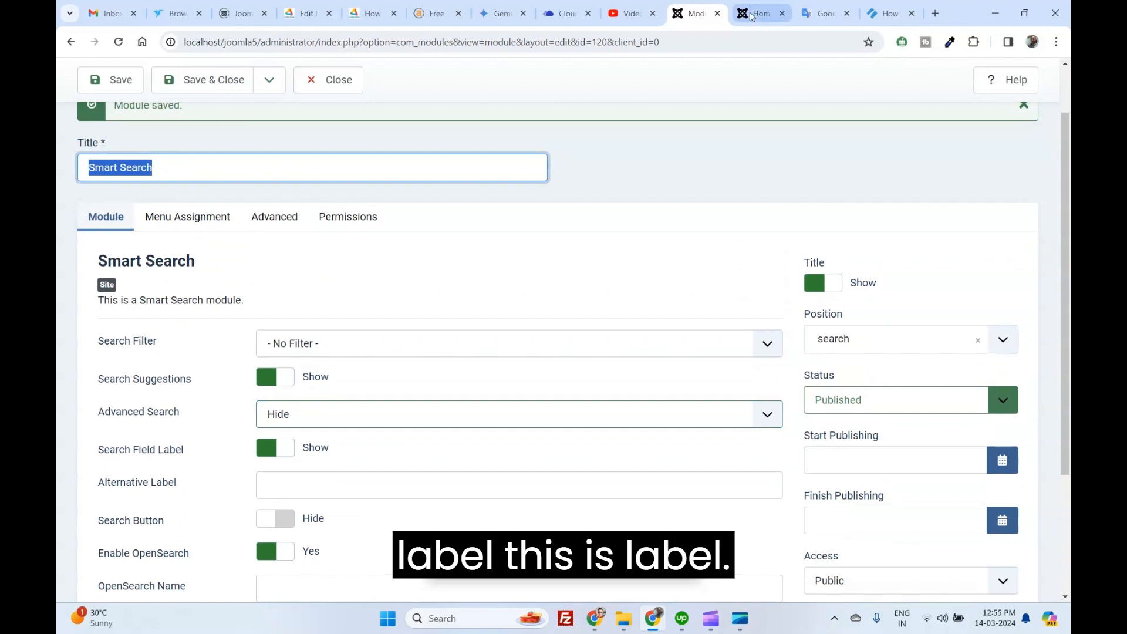
left_click(761, 13)
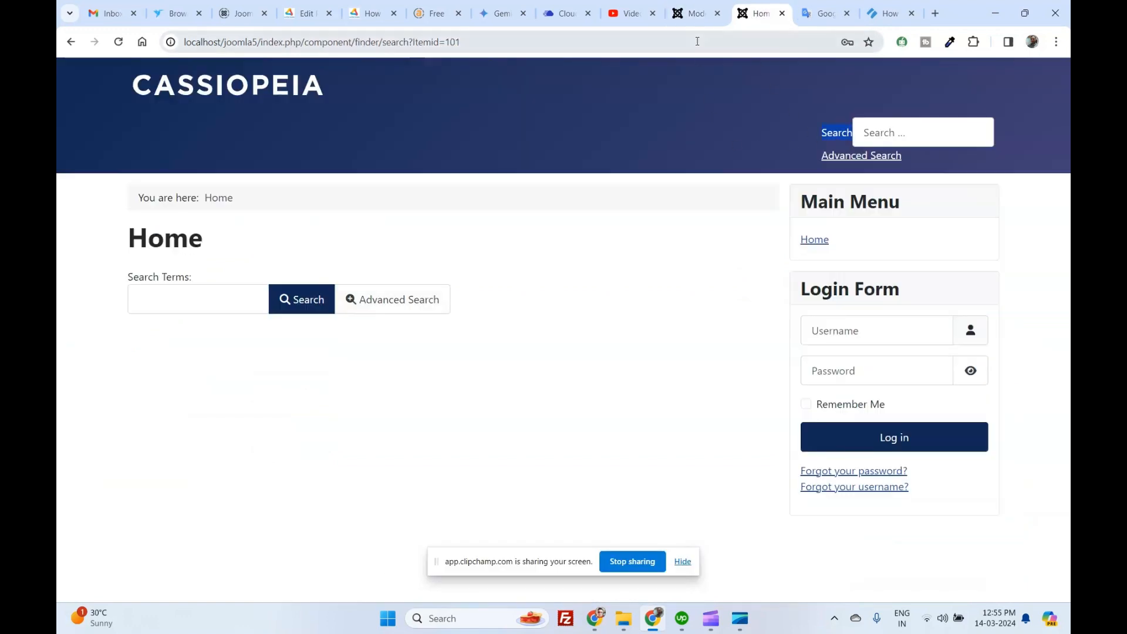
Set Alternative Label to Smart Search, try the search button, then leave it hidden.
left_click(690, 13)
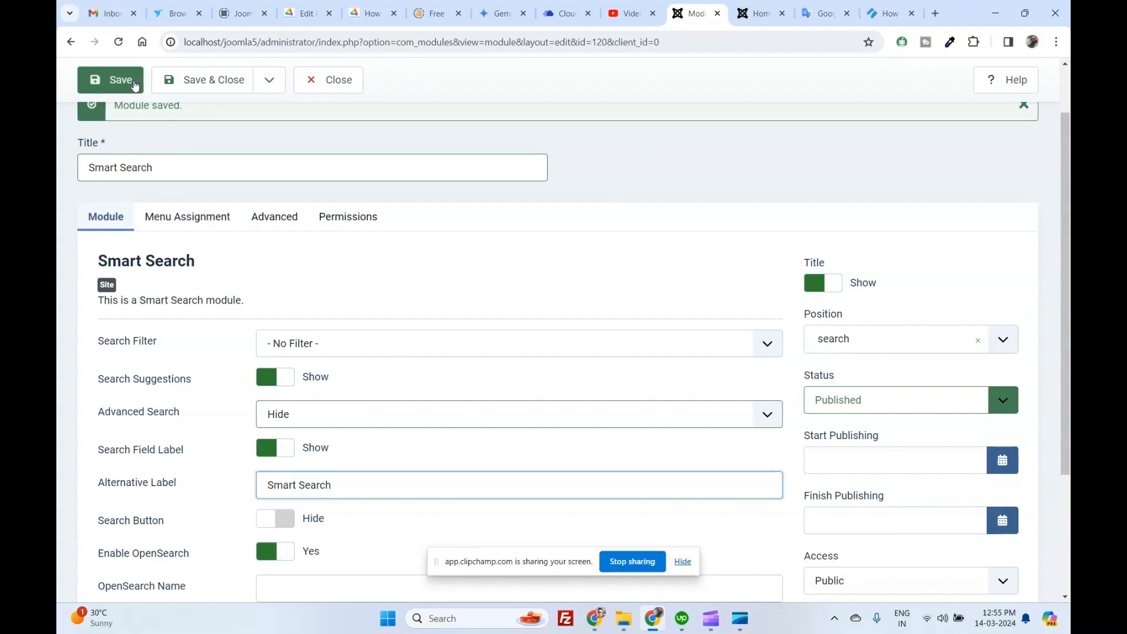
left_click(757, 13)
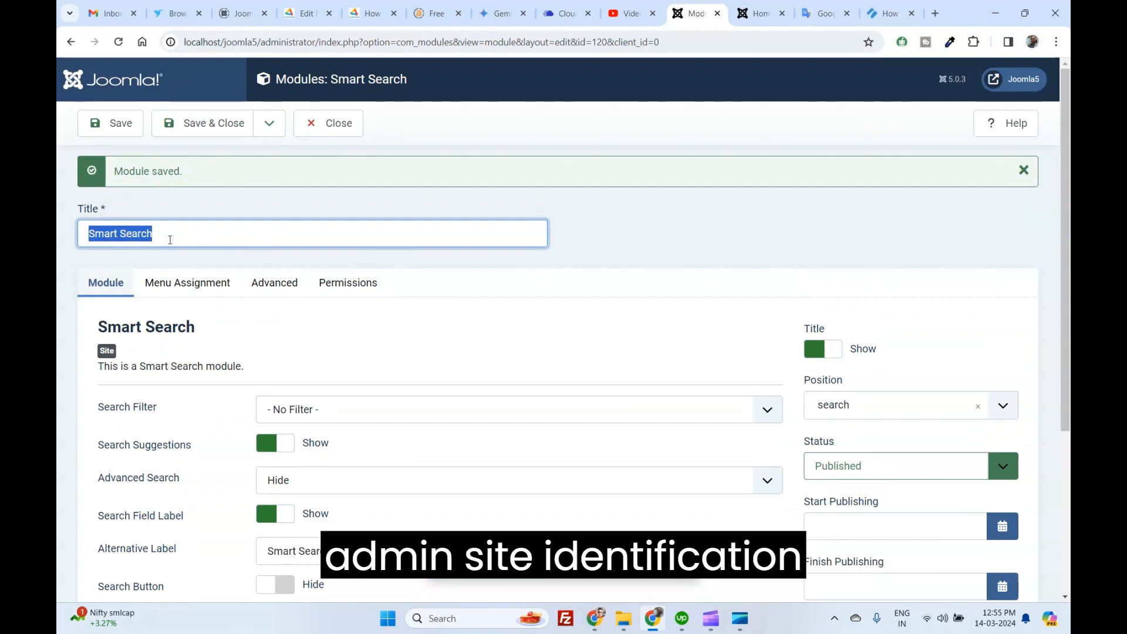
scroll("down", 3)
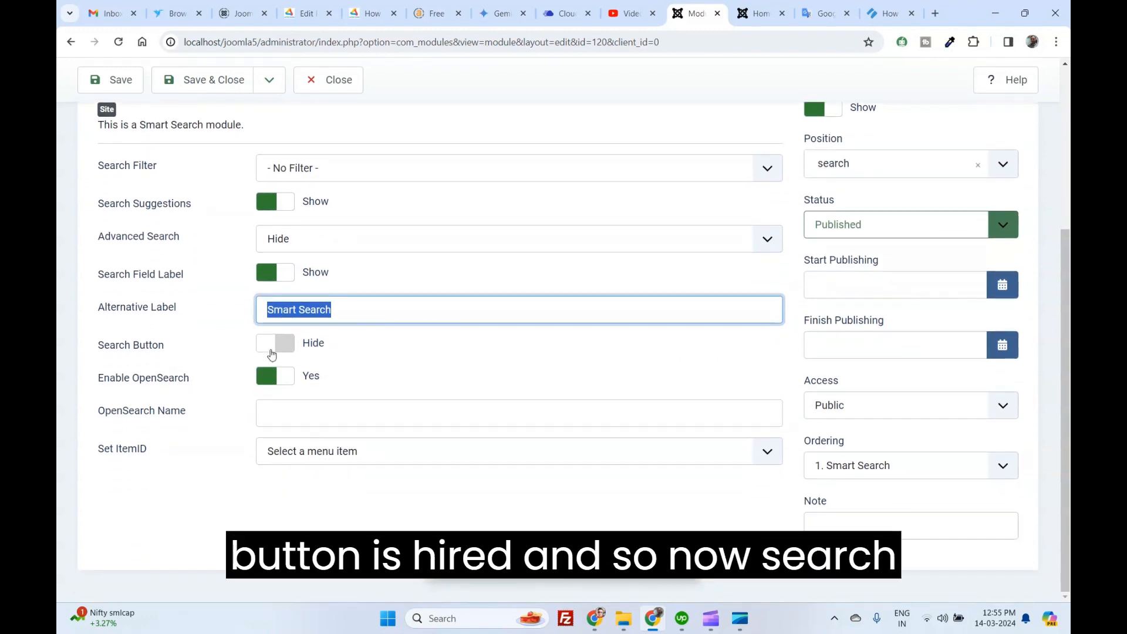
left_click(275, 343)
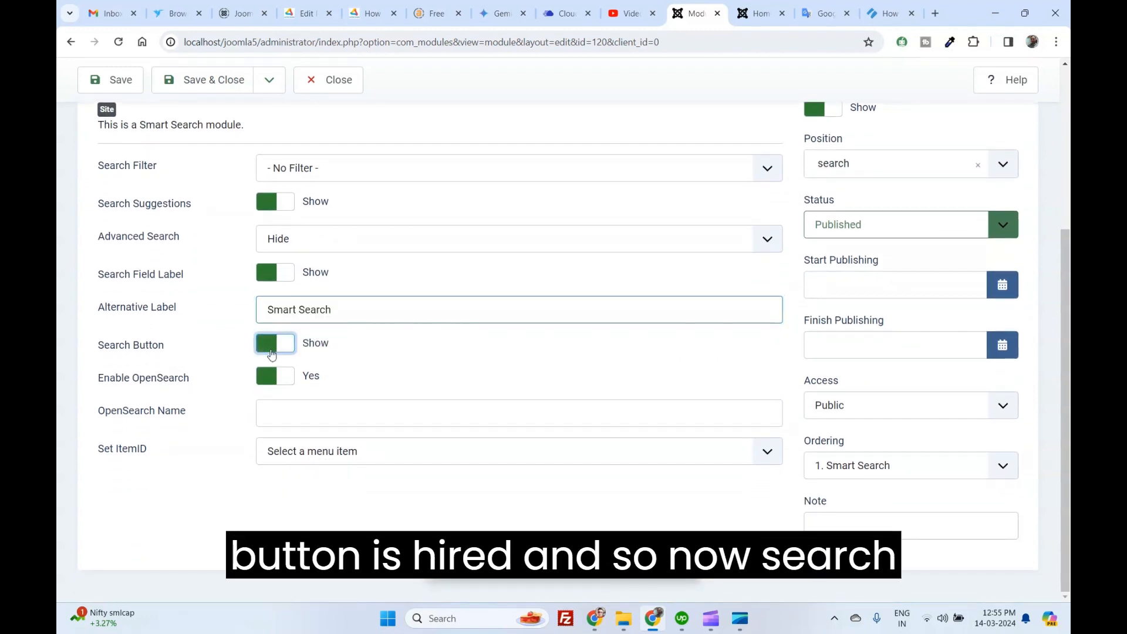
left_click(760, 12)
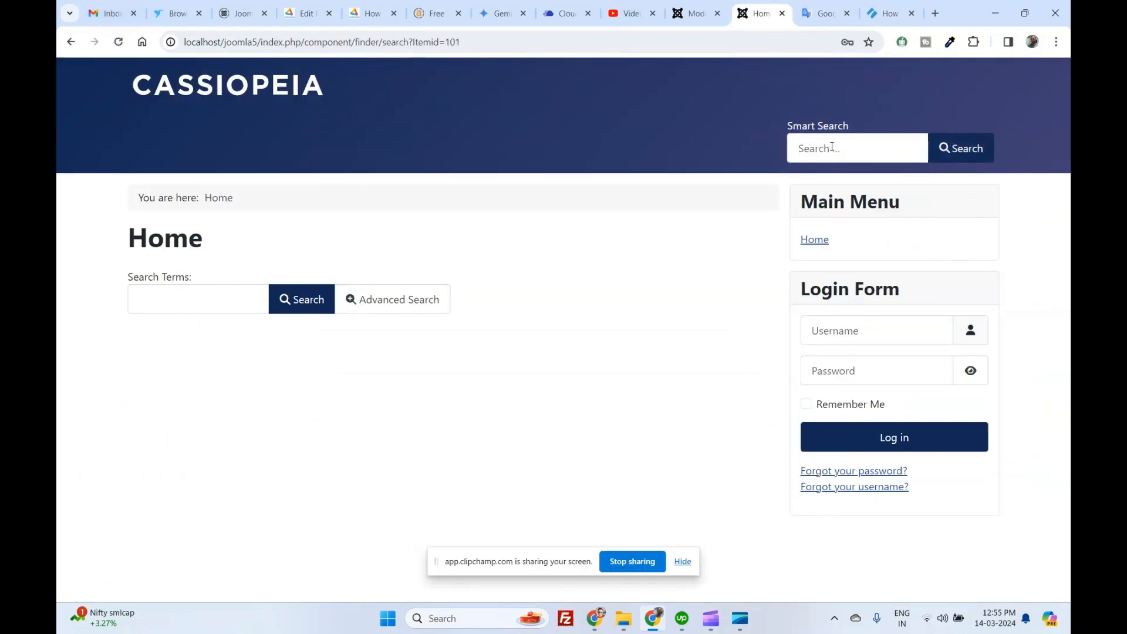
left_click(693, 13)
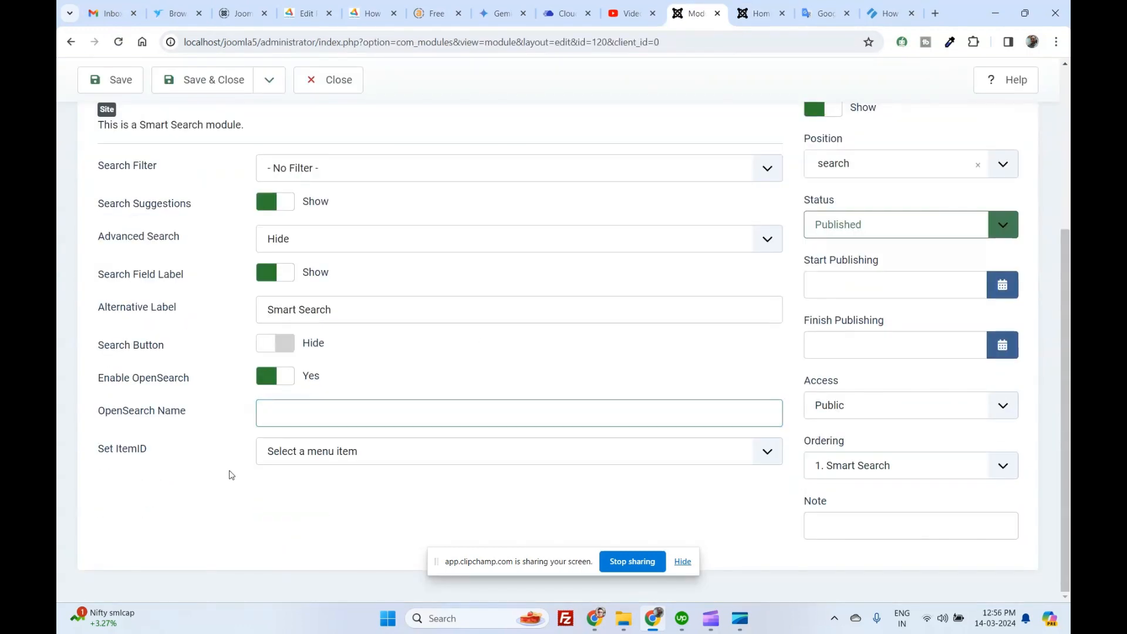
left_click(518, 450)
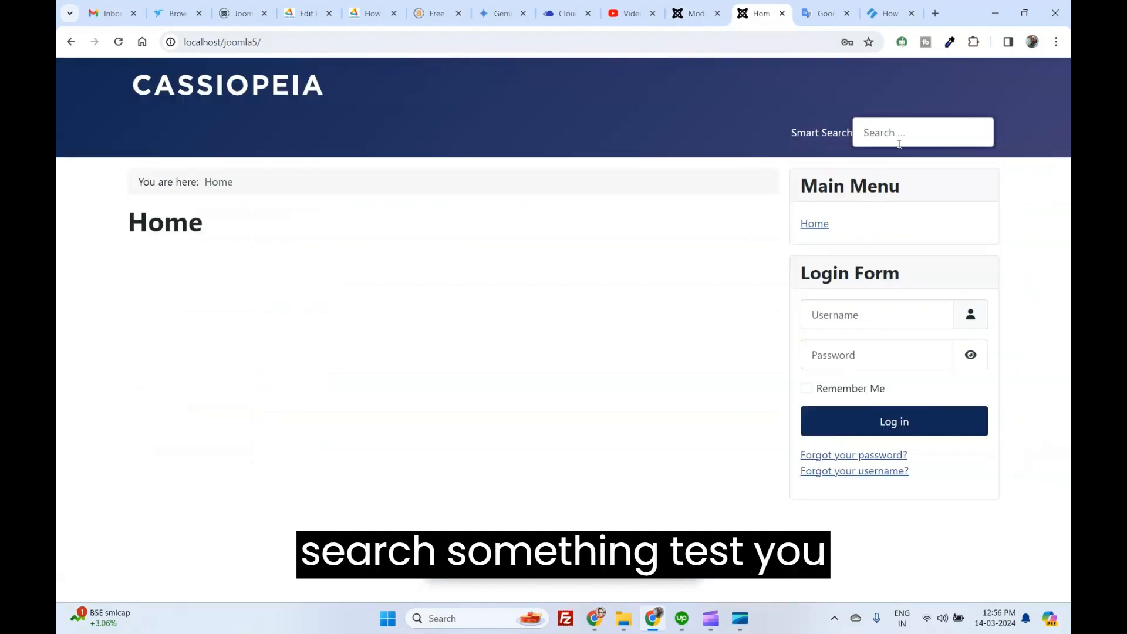
Search for 'test' in the frontend Smart Search box and view the results page.
type("test")
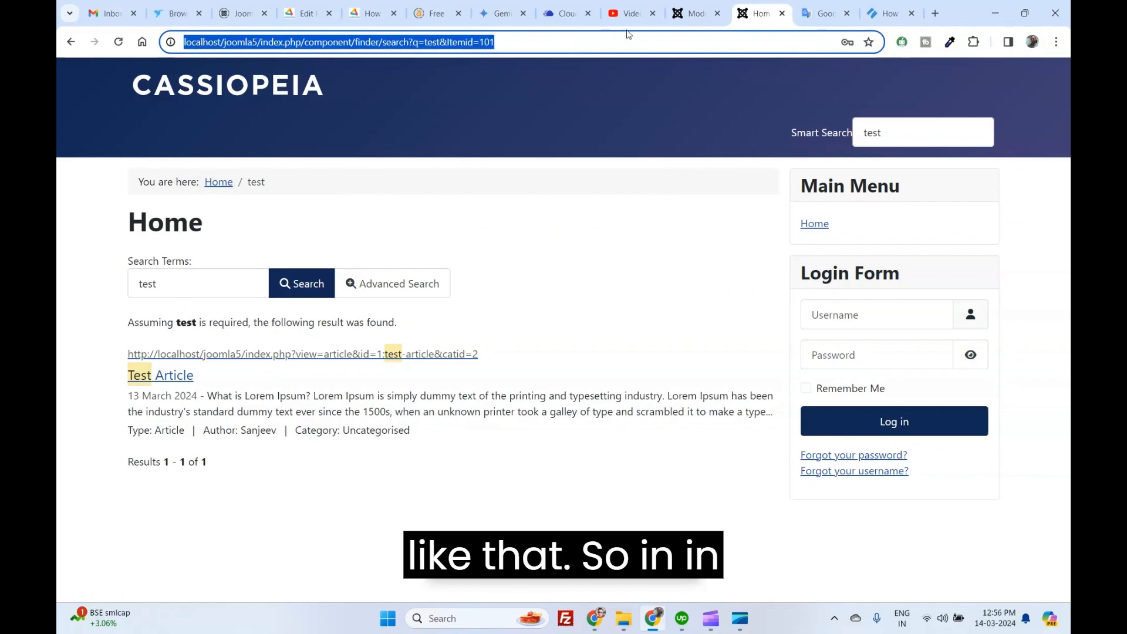
left_click(693, 13)
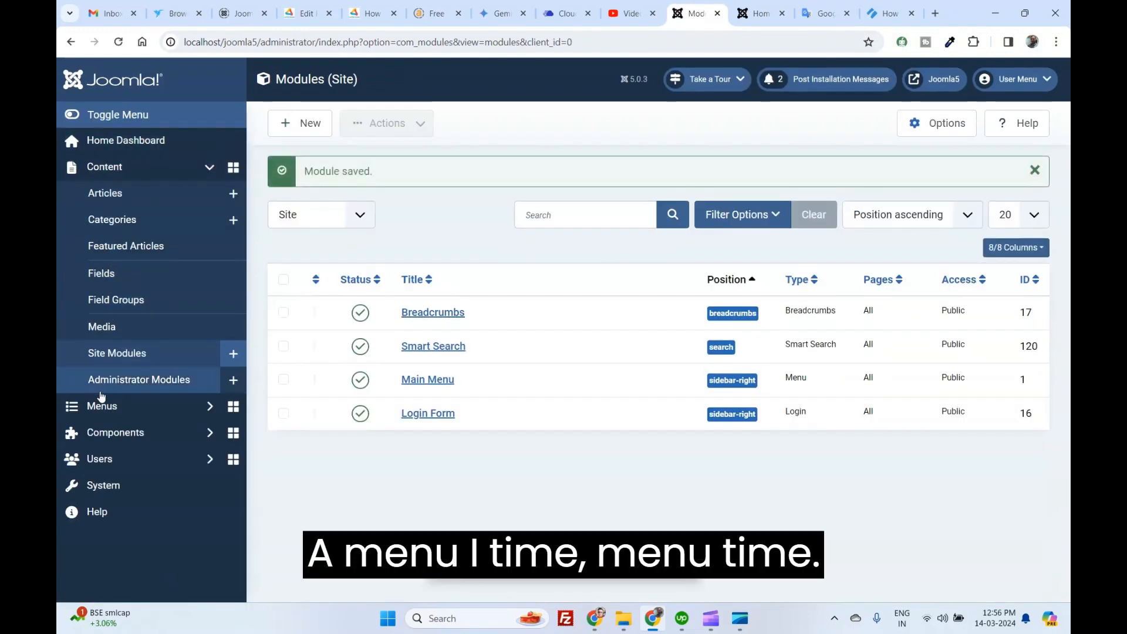
Create a new menu item titled Search of the Smart Search type.
left_click(101, 192)
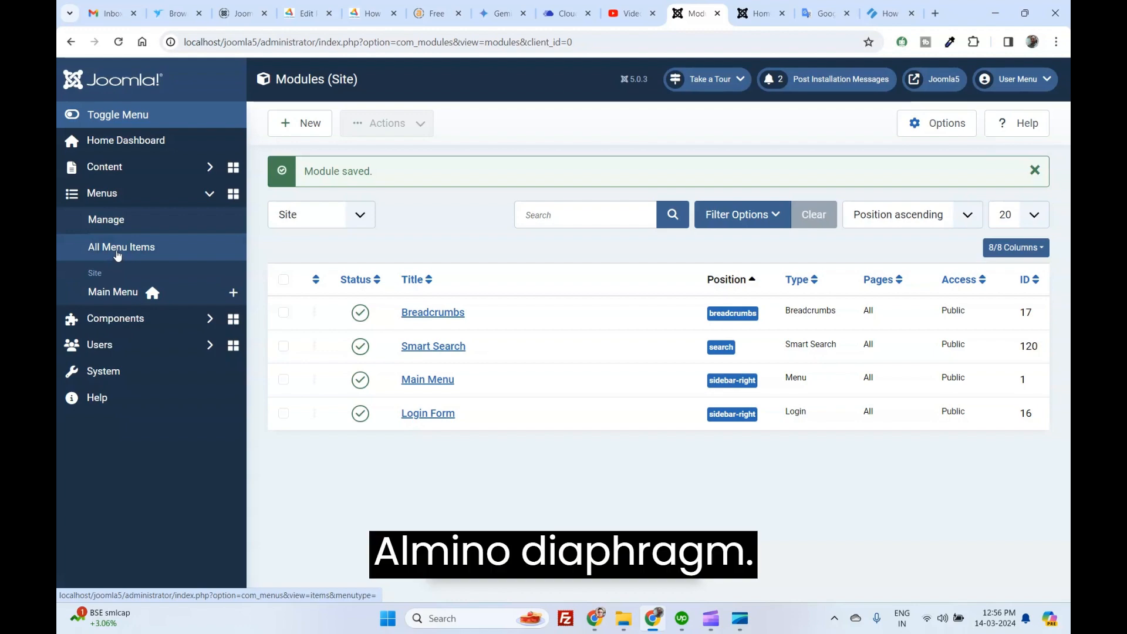
left_click(121, 246)
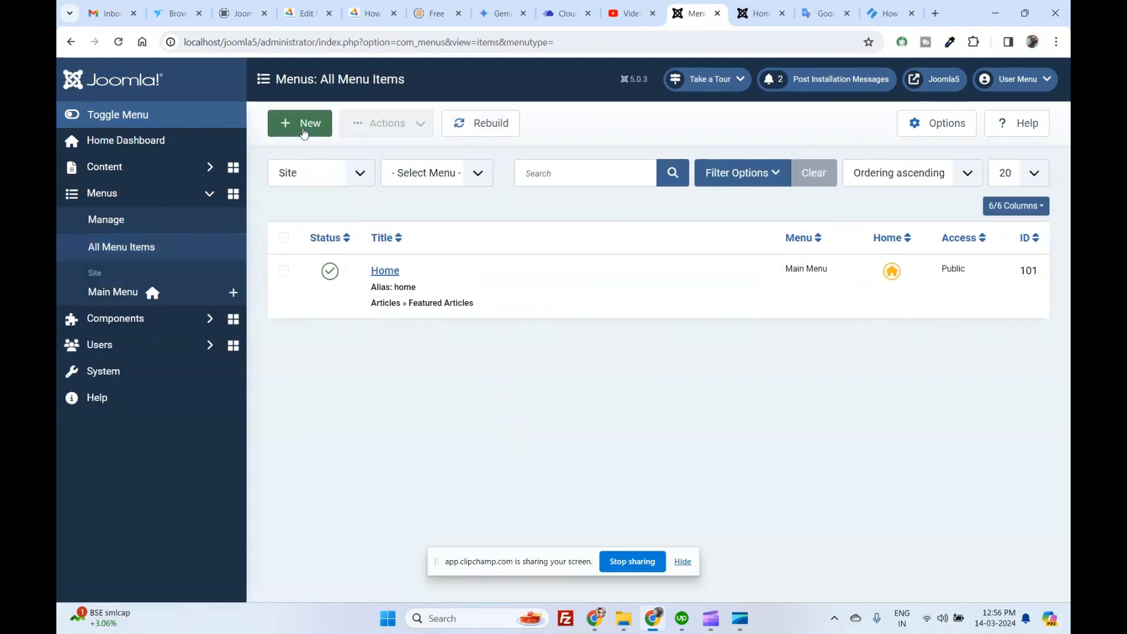
left_click(299, 124)
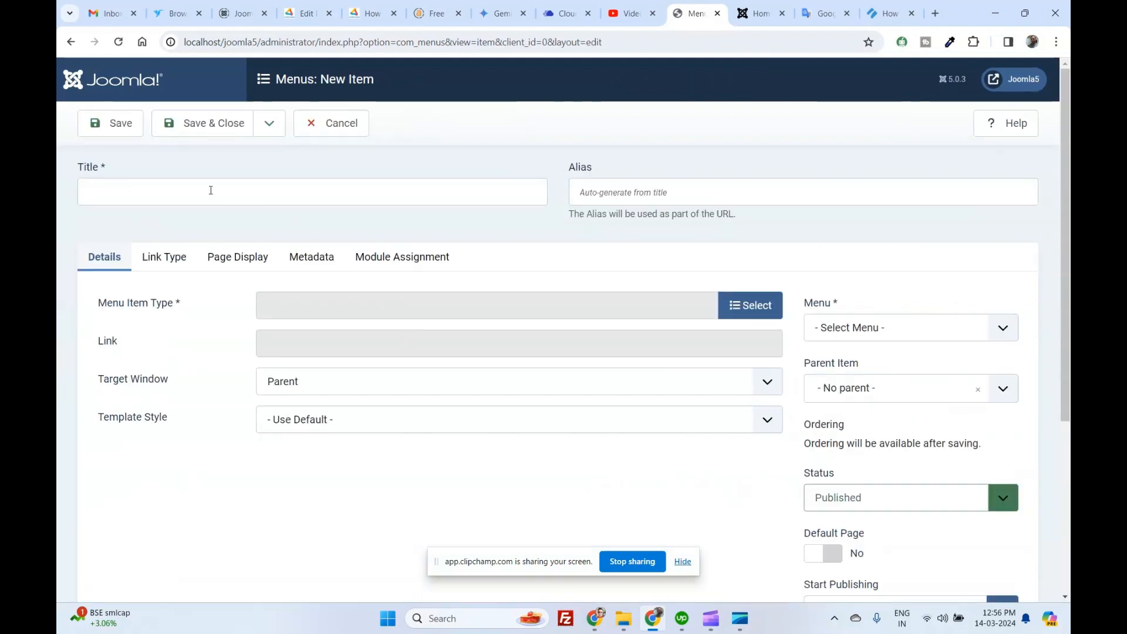
type("S")
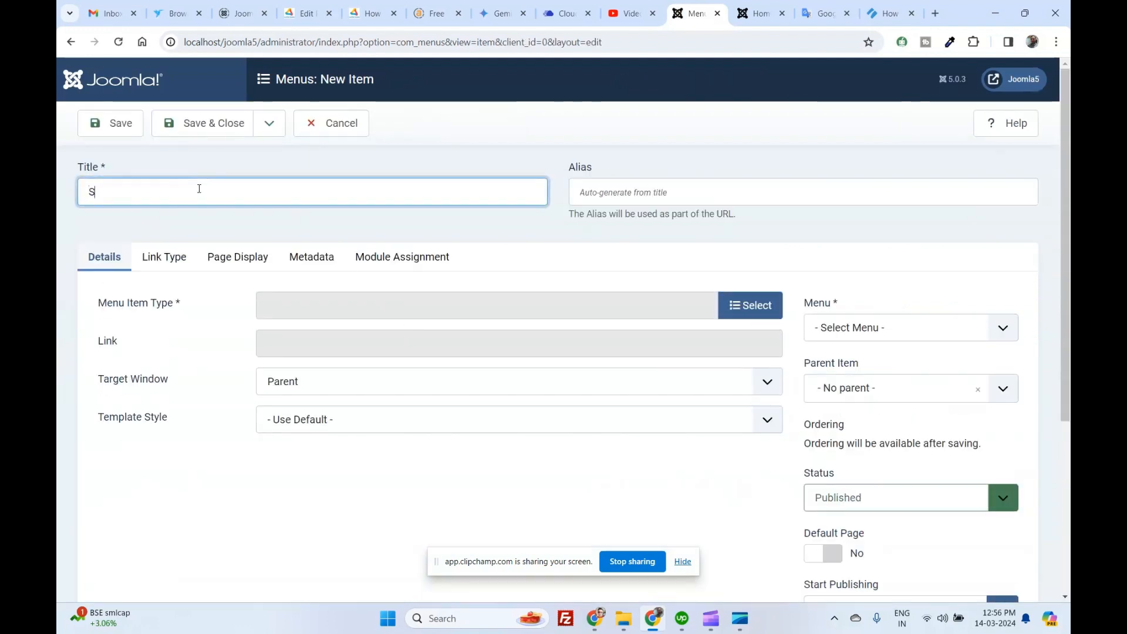
type("earch")
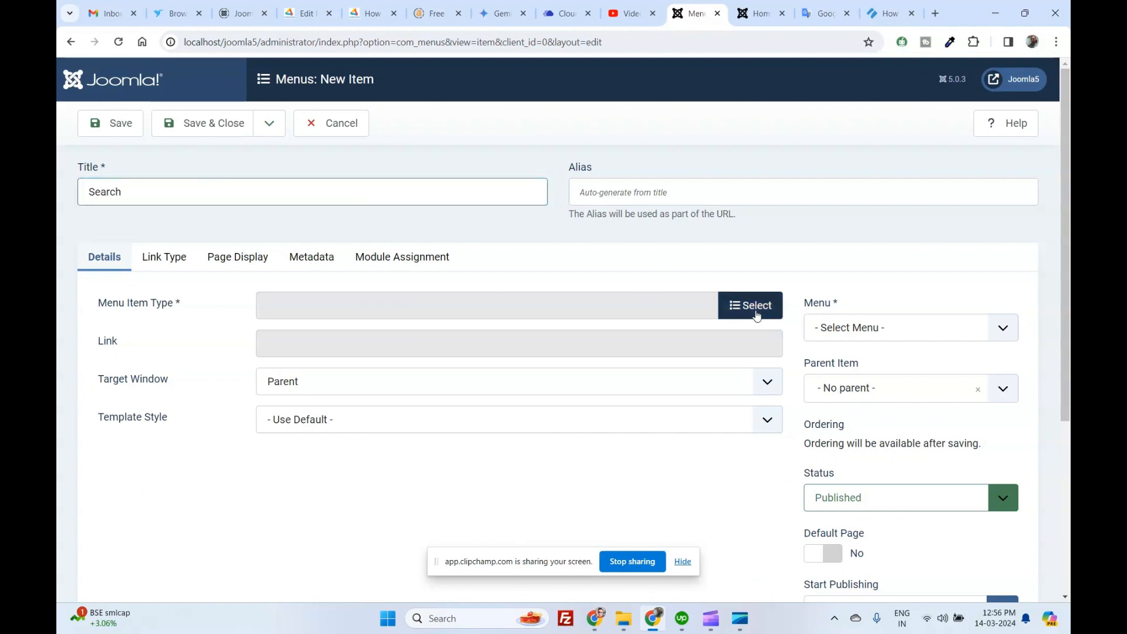
left_click(750, 306)
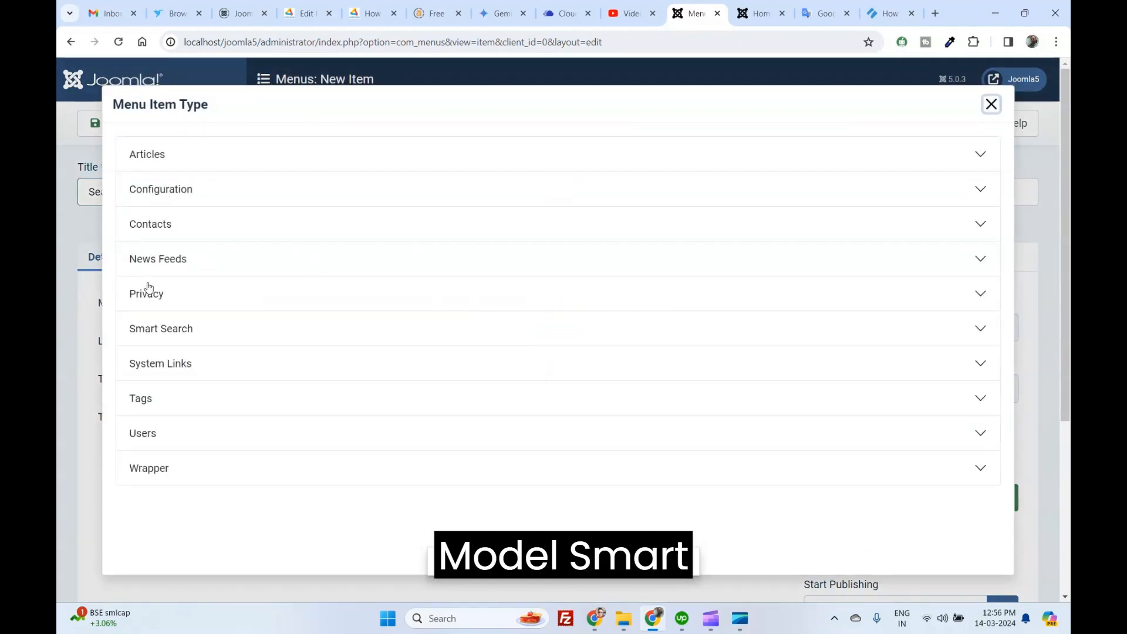
left_click(160, 329)
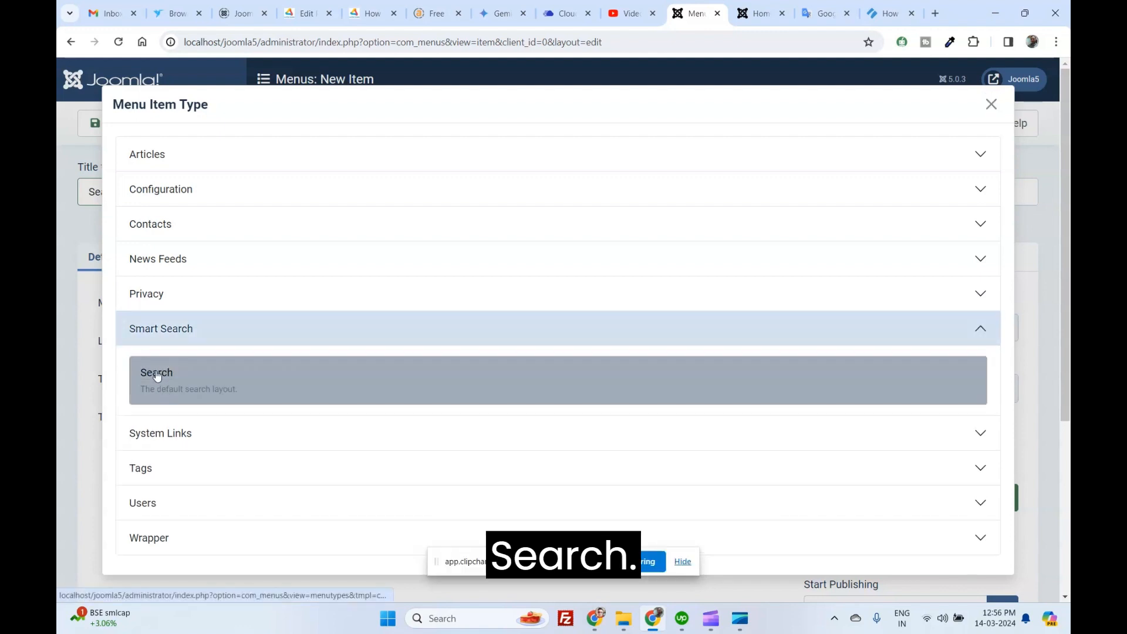
left_click(156, 373)
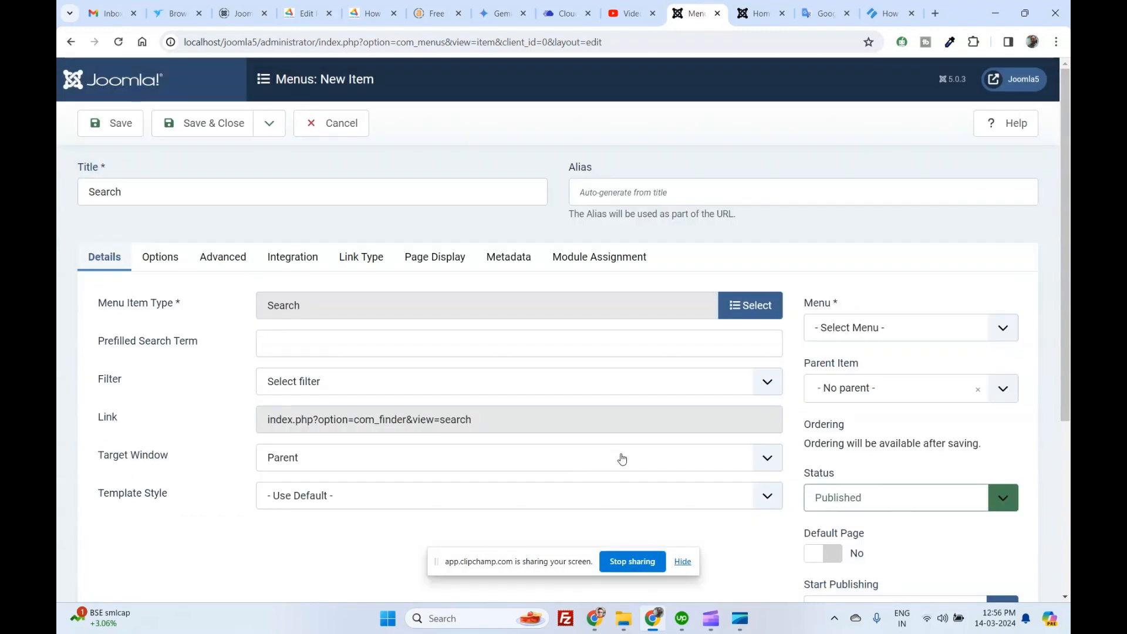
Assign the Search menu item to Main Menu and save and close it.
left_click(110, 123)
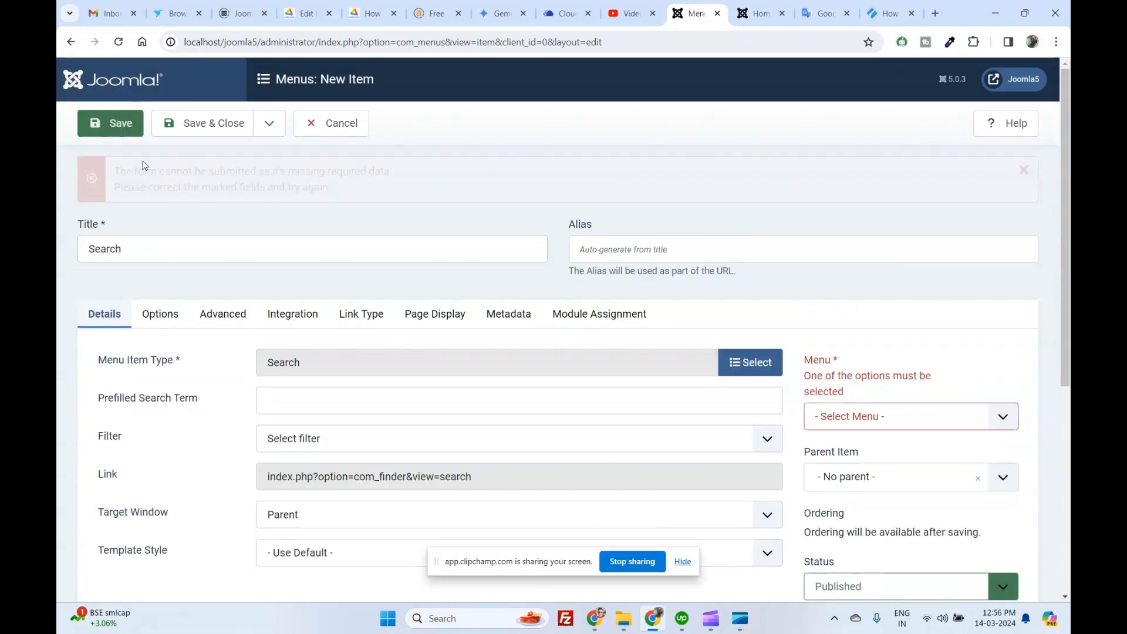
left_click(910, 383)
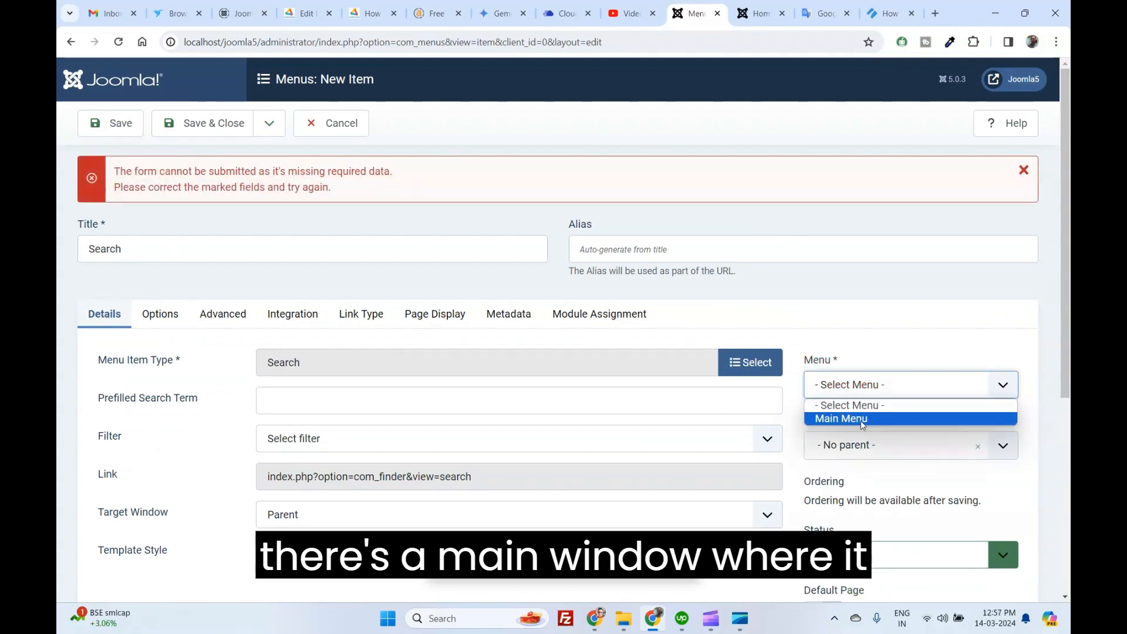
left_click(841, 418)
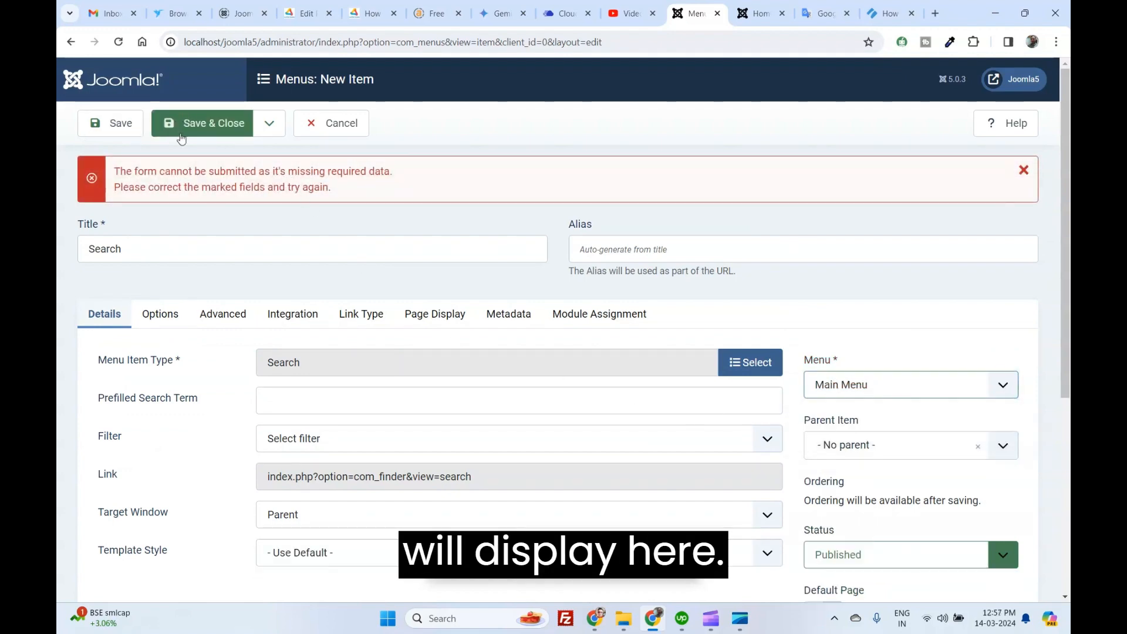
left_click(758, 13)
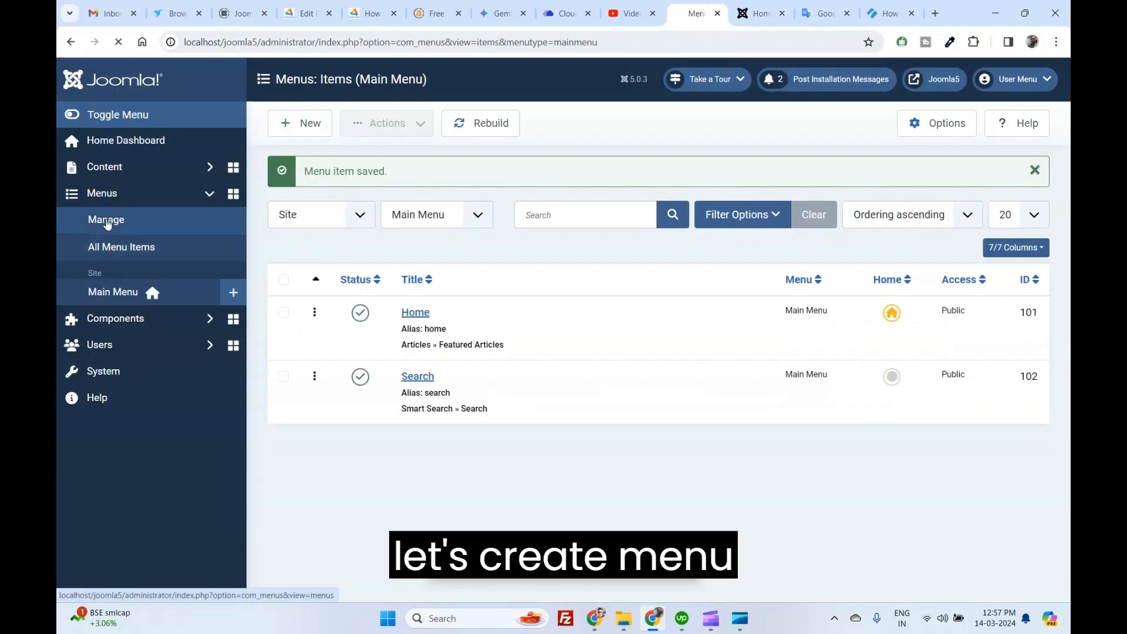
Create a new menu titled Hidden menus.
left_click(105, 219)
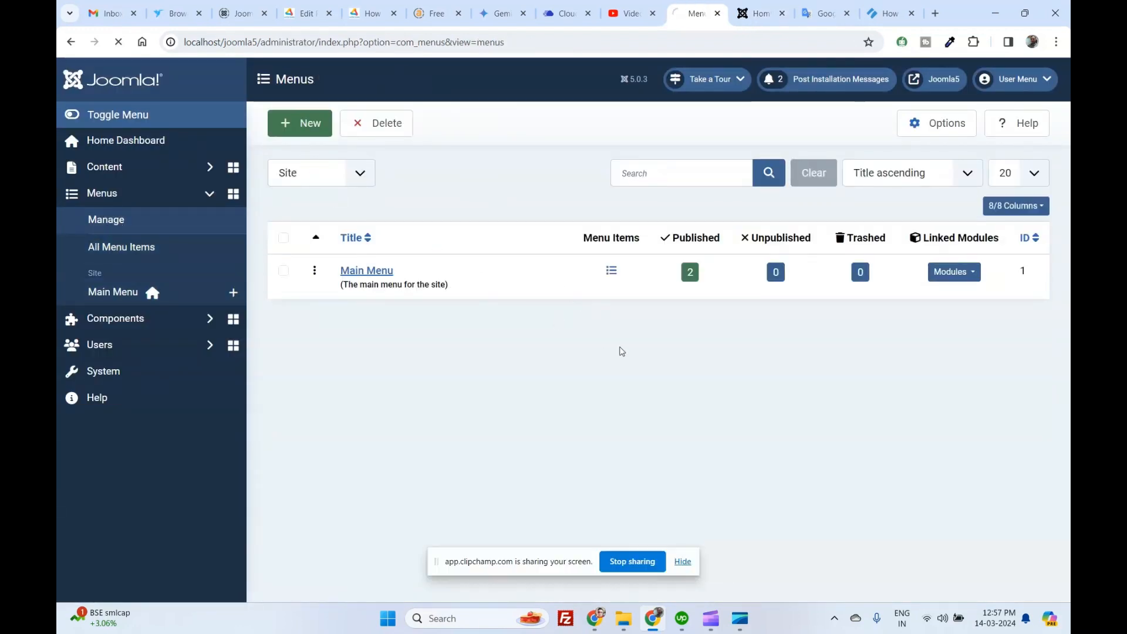
left_click(299, 123)
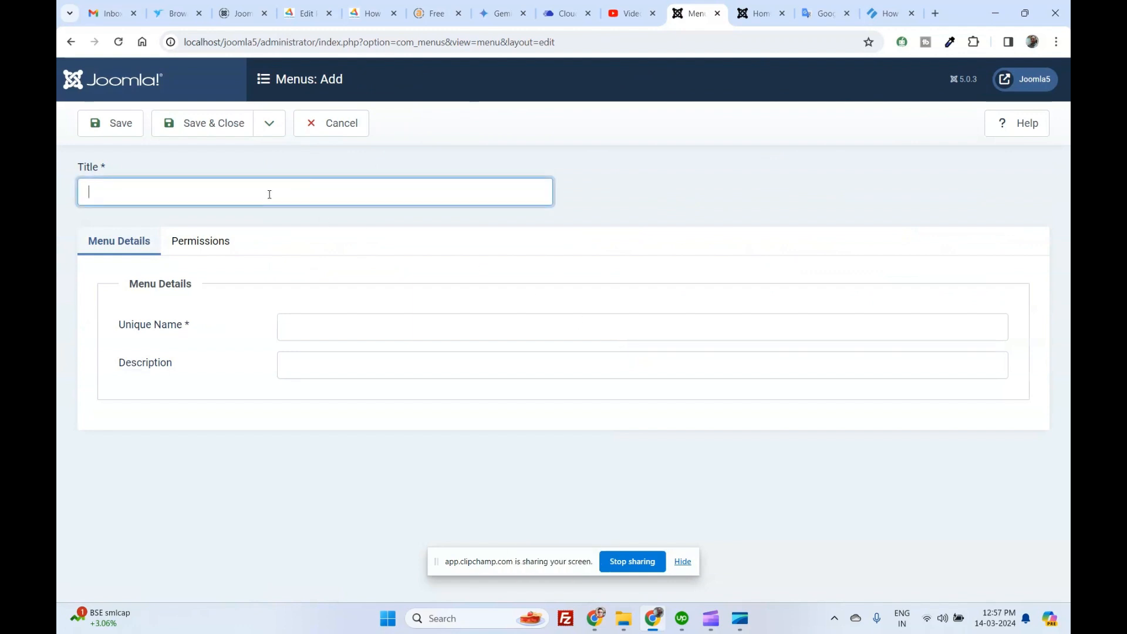
type("Hidden men")
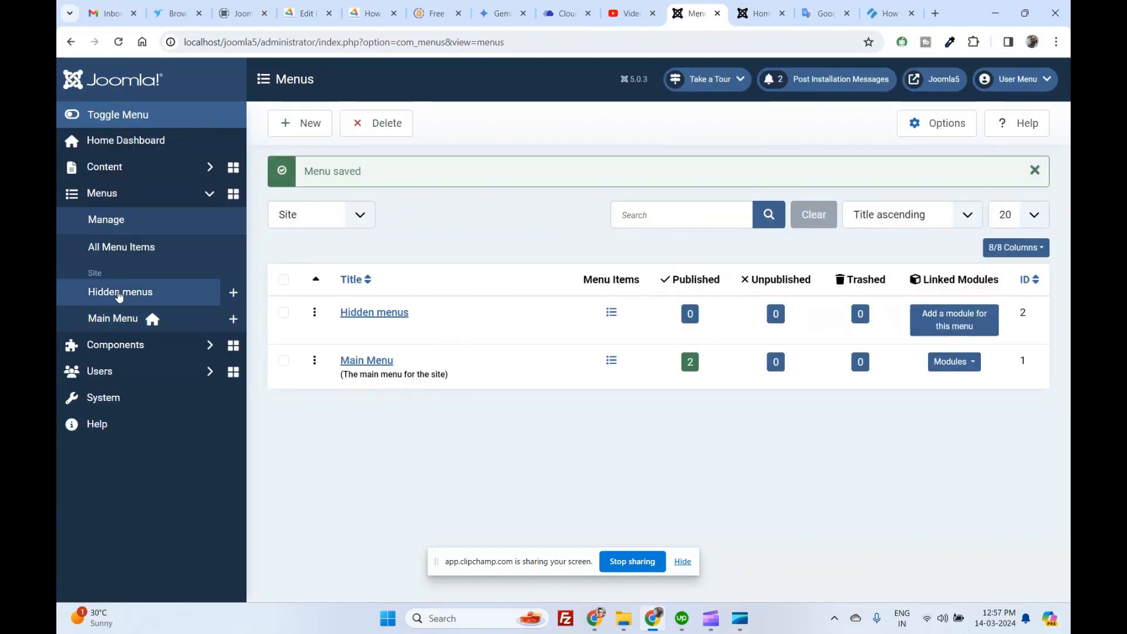
Move the Search menu item into Hidden menus, then go to the System dashboard.
left_click(121, 246)
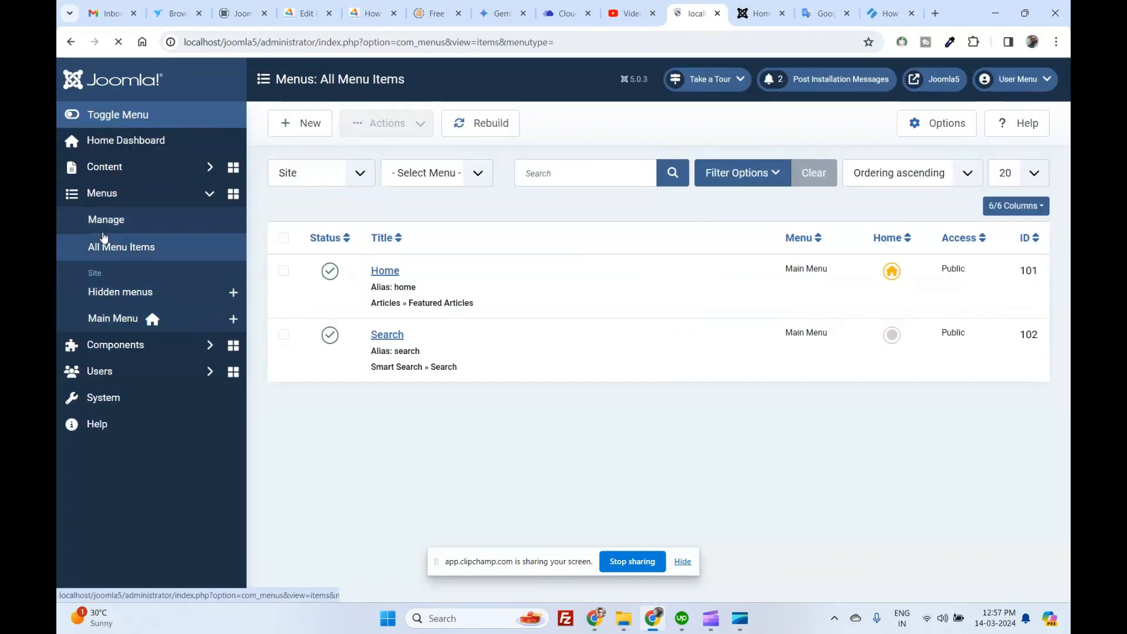
left_click(386, 335)
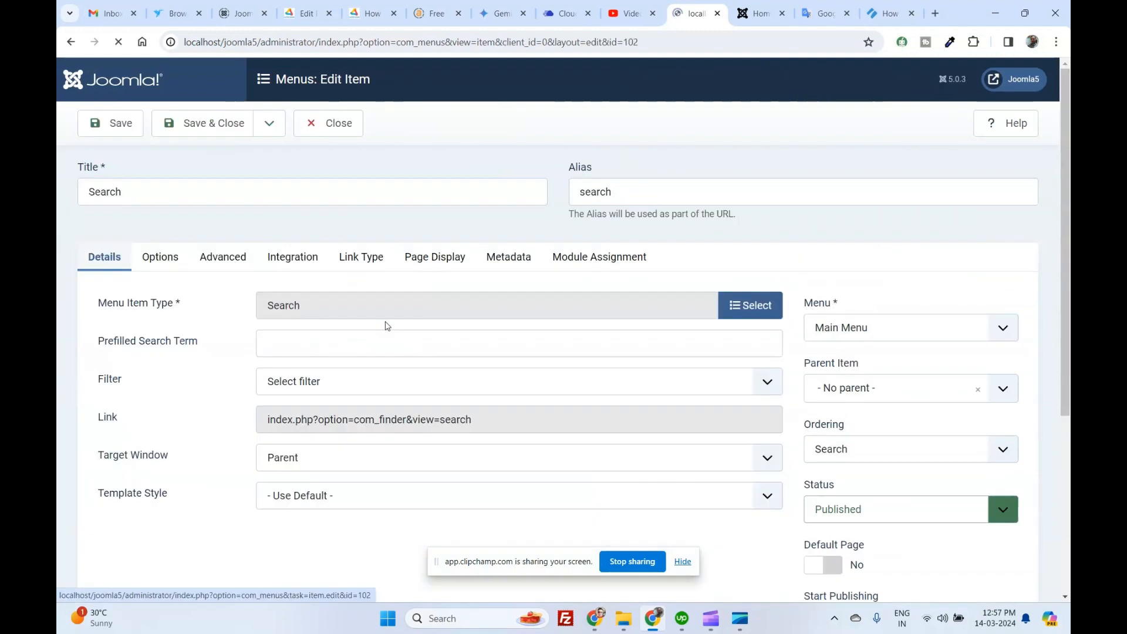
left_click(909, 328)
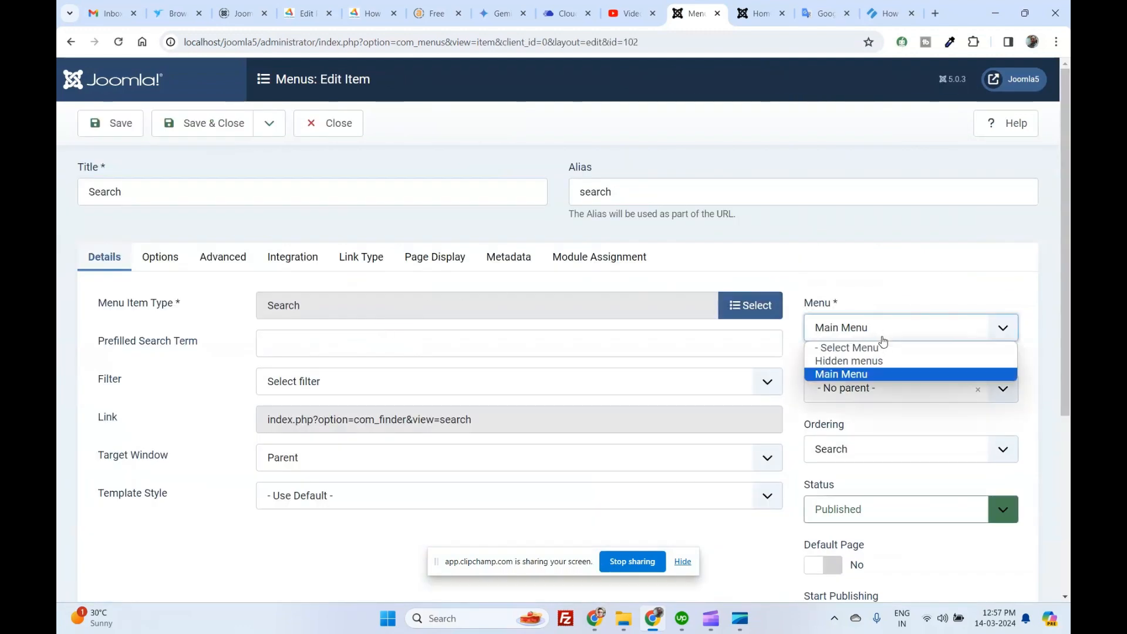
left_click(849, 360)
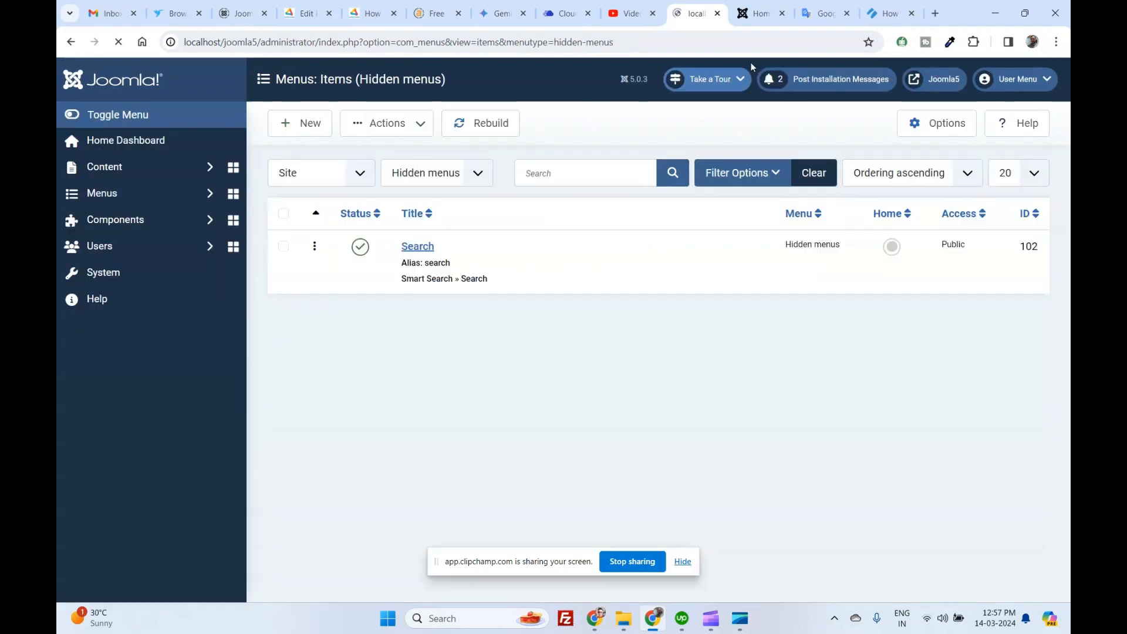
left_click(101, 192)
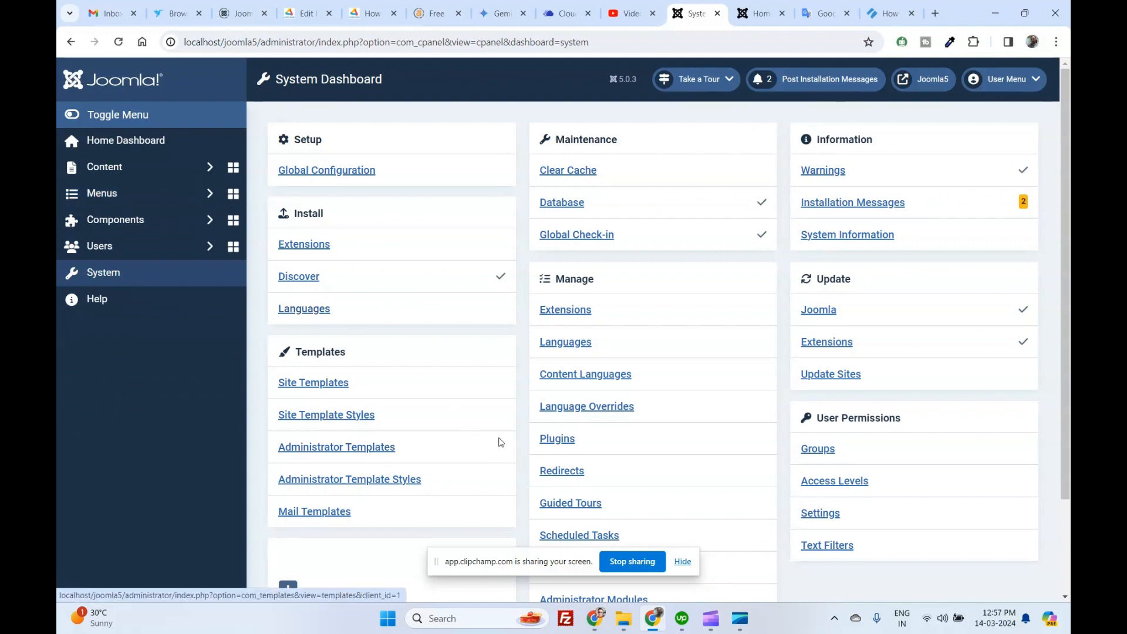
mouse_move(125, 140)
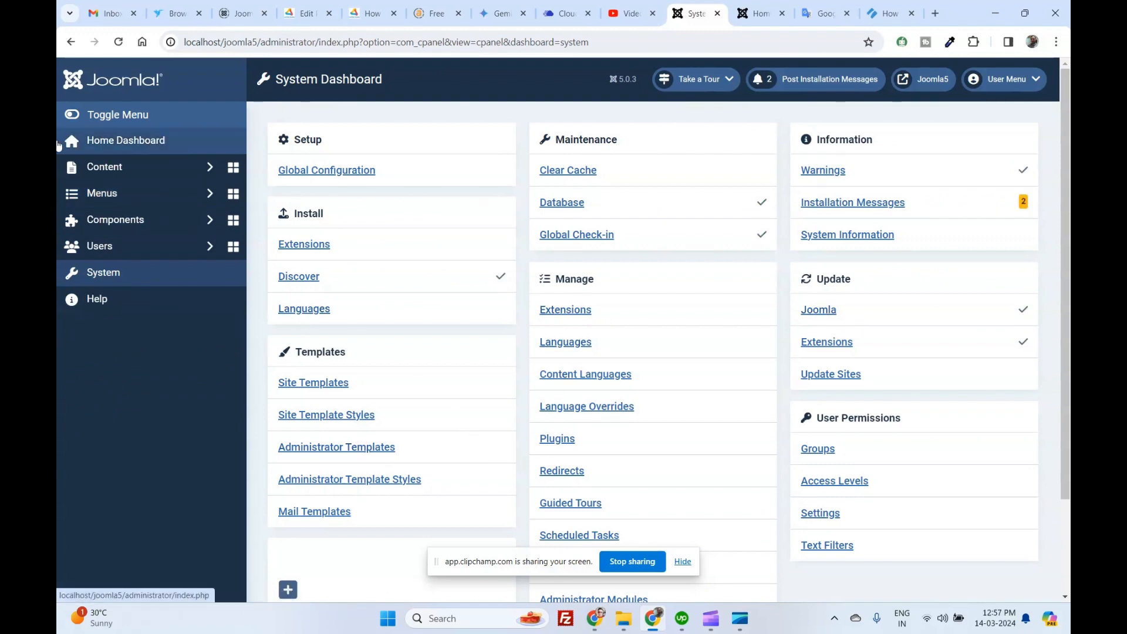
Point the Smart Search module's Set ItemID to the Search item under Hidden menus and save.
left_click(103, 166)
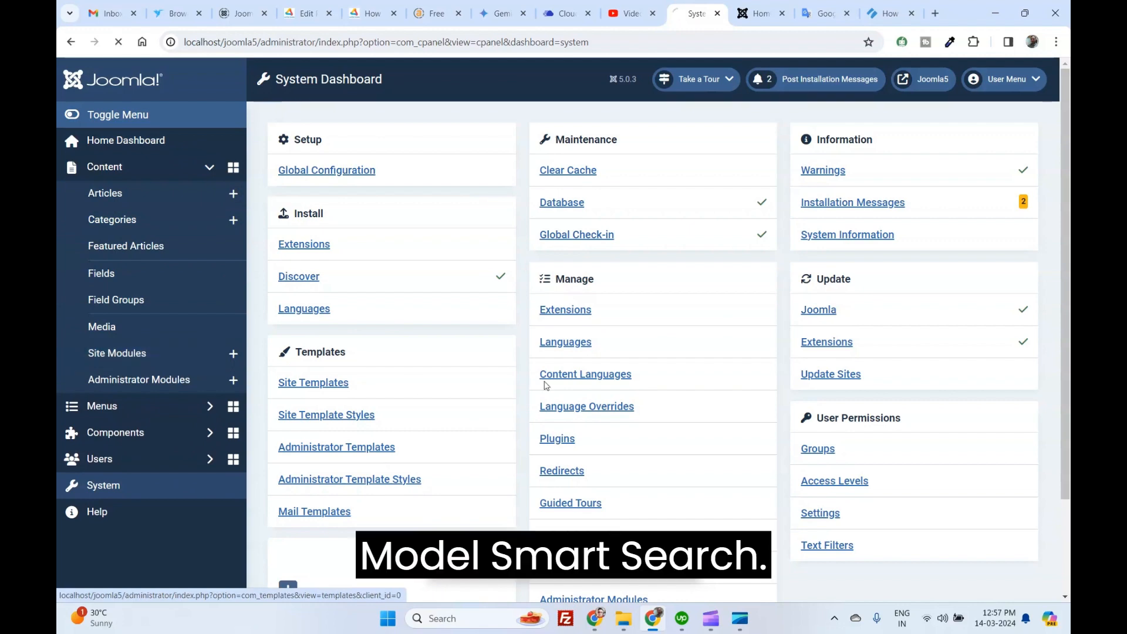
left_click(116, 353)
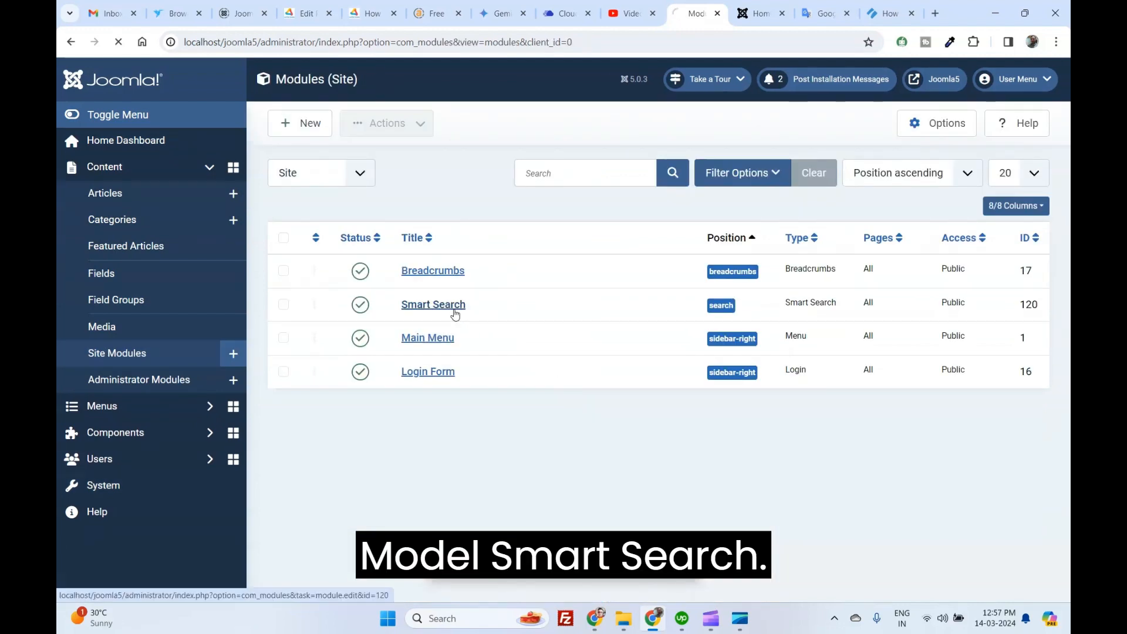
left_click(432, 304)
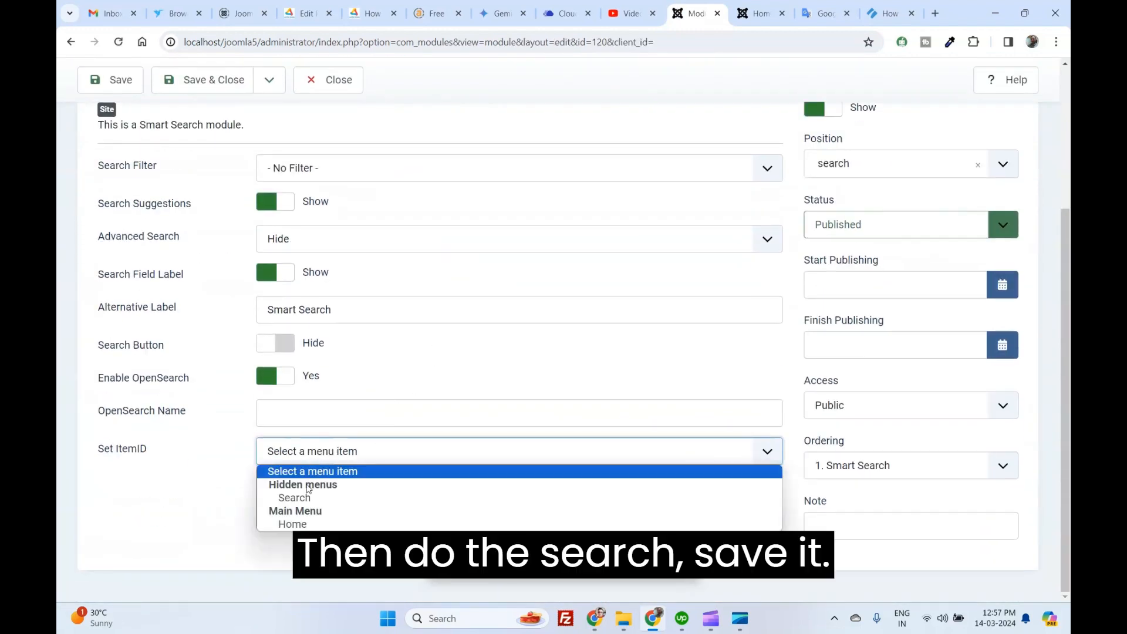
left_click(294, 497)
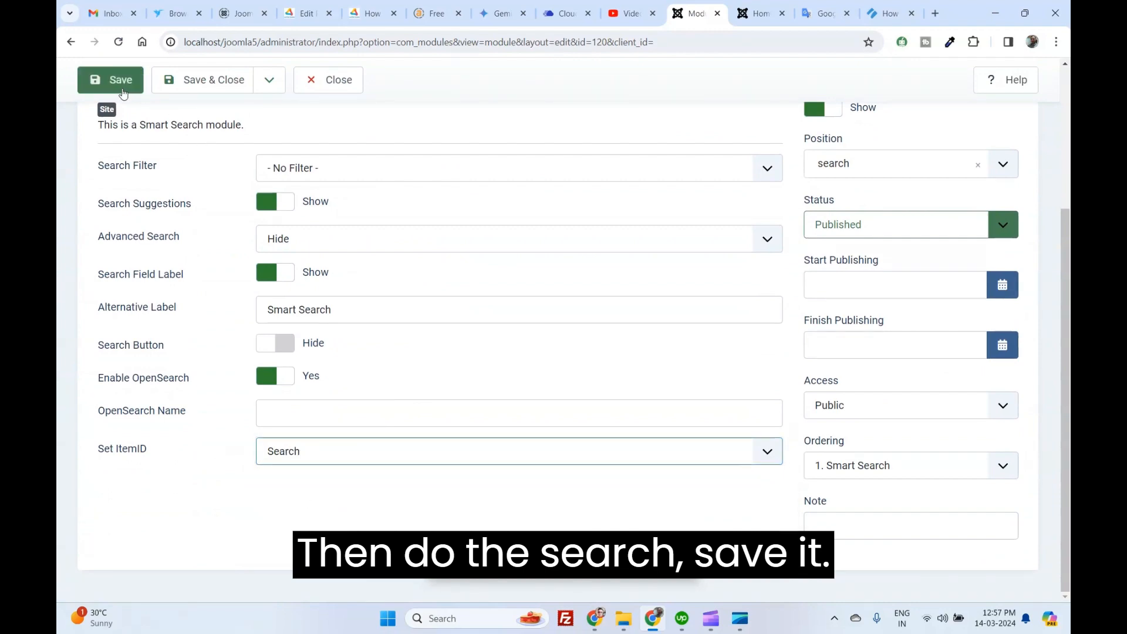
left_click(757, 12)
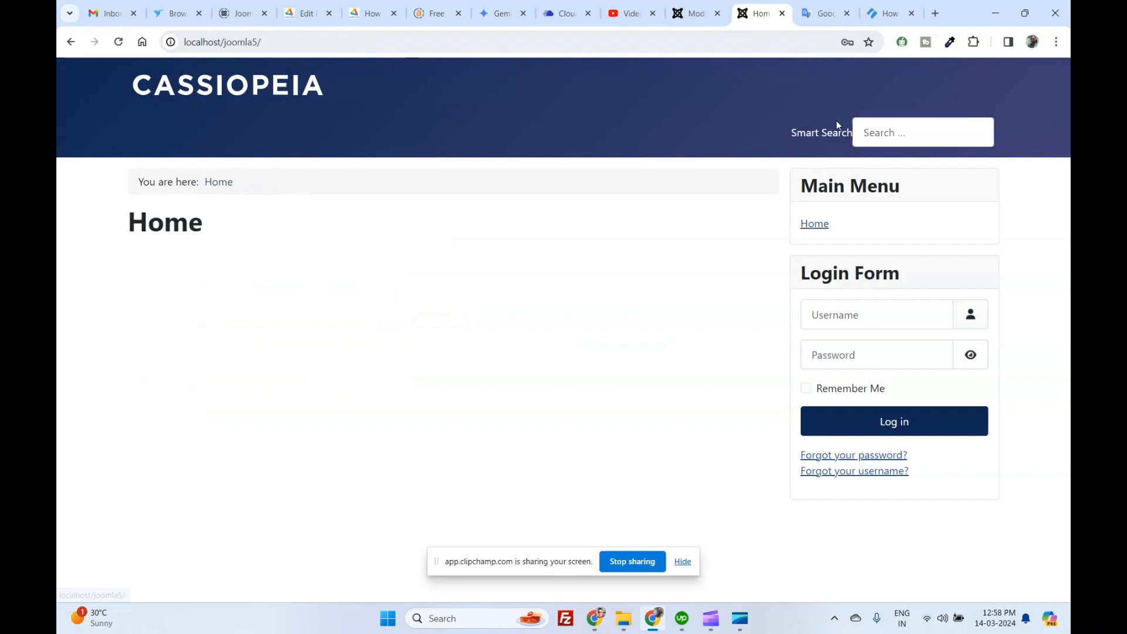
Search the Cassiopeia site for 'test', returning Test Article on the index.php/search results page.
left_click(923, 132)
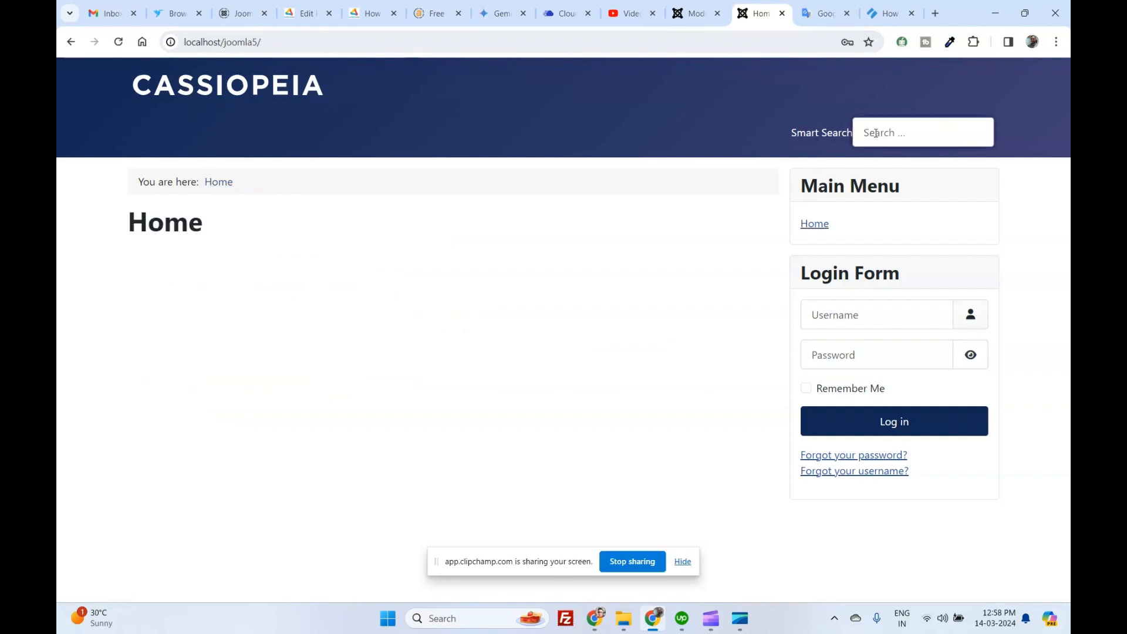
type("test")
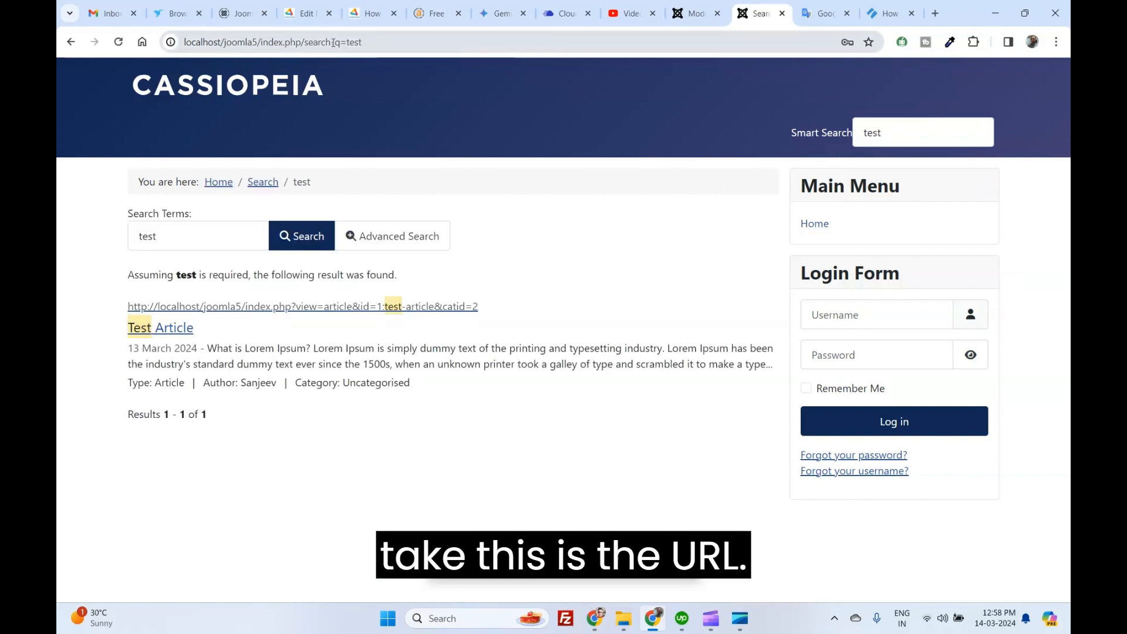
left_click(274, 43)
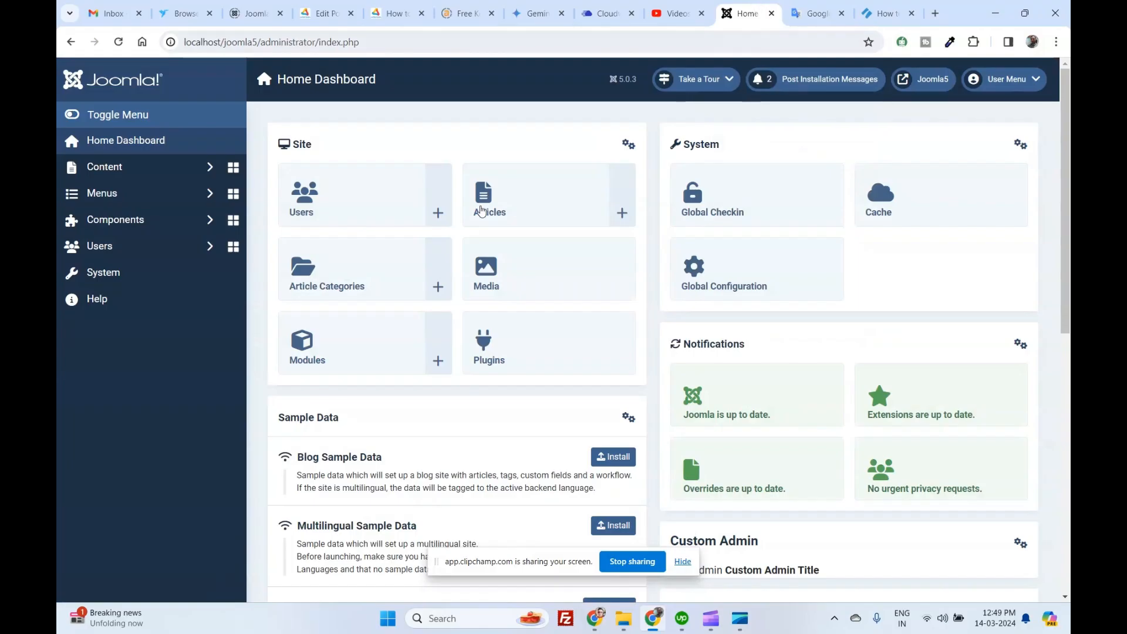
Run the Smart Search indexer, indexing Test Article and three Uncategorised categories.
left_click(115, 220)
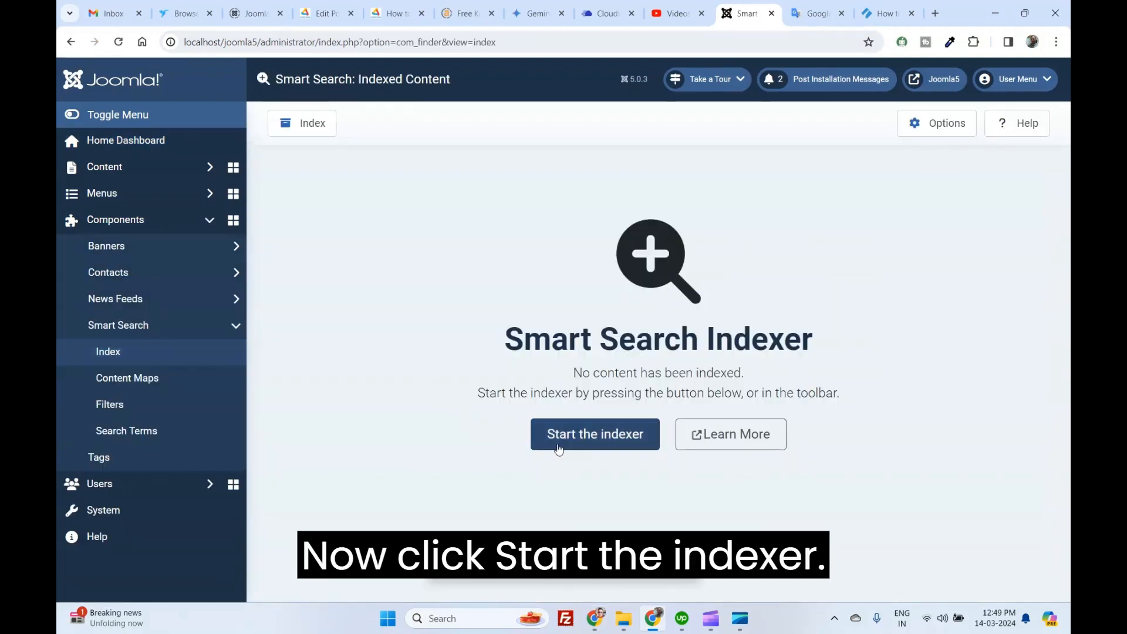
left_click(594, 433)
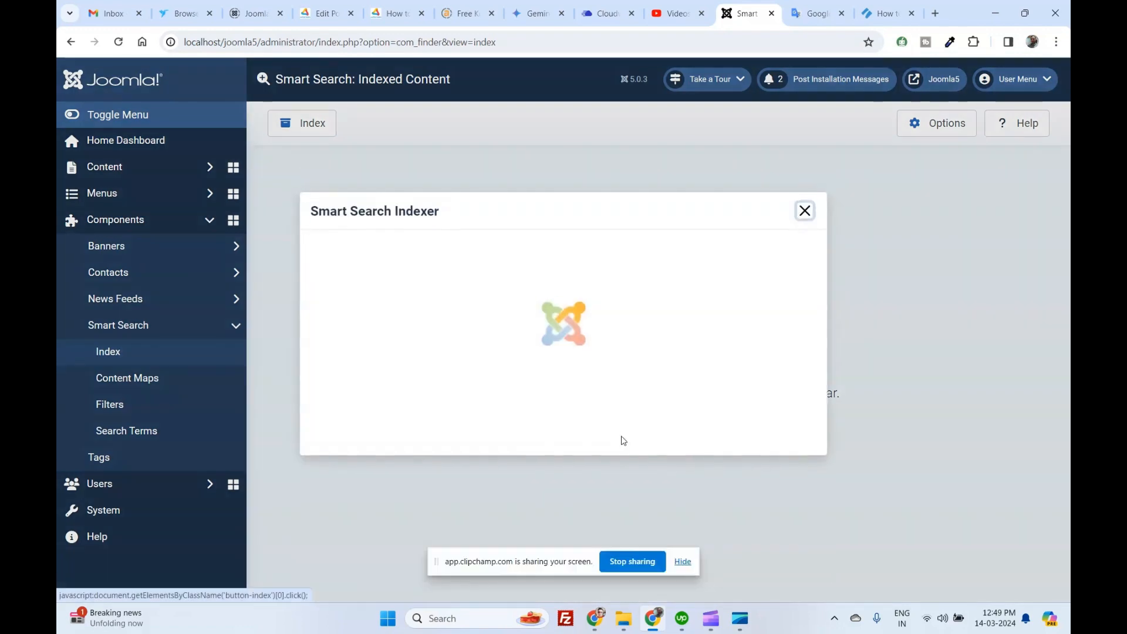
left_click(803, 210)
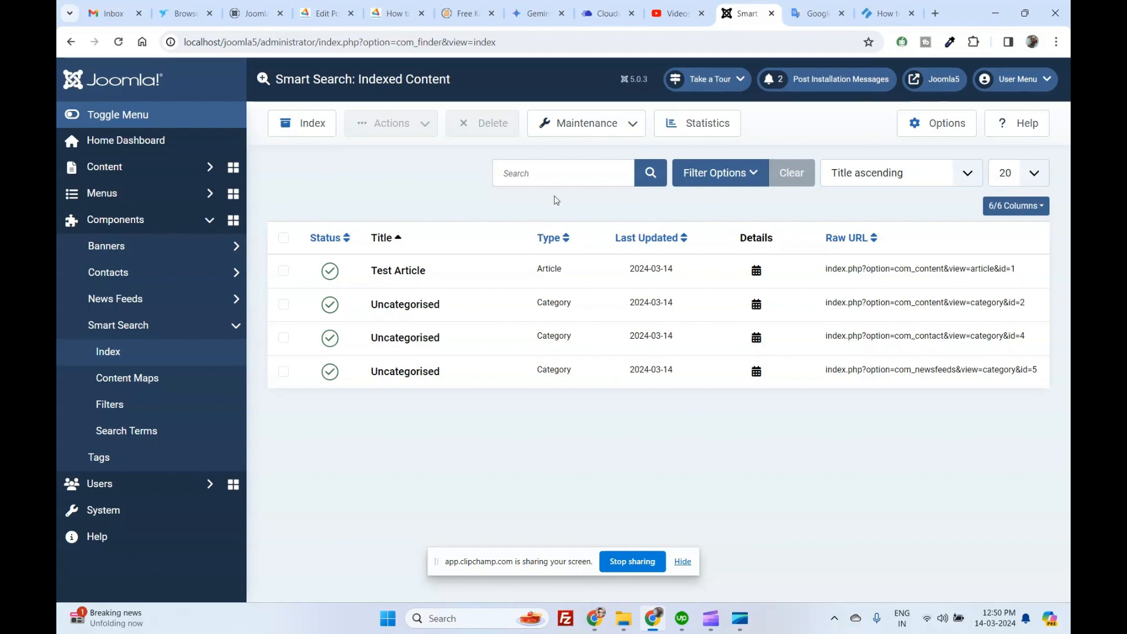
left_click(396, 13)
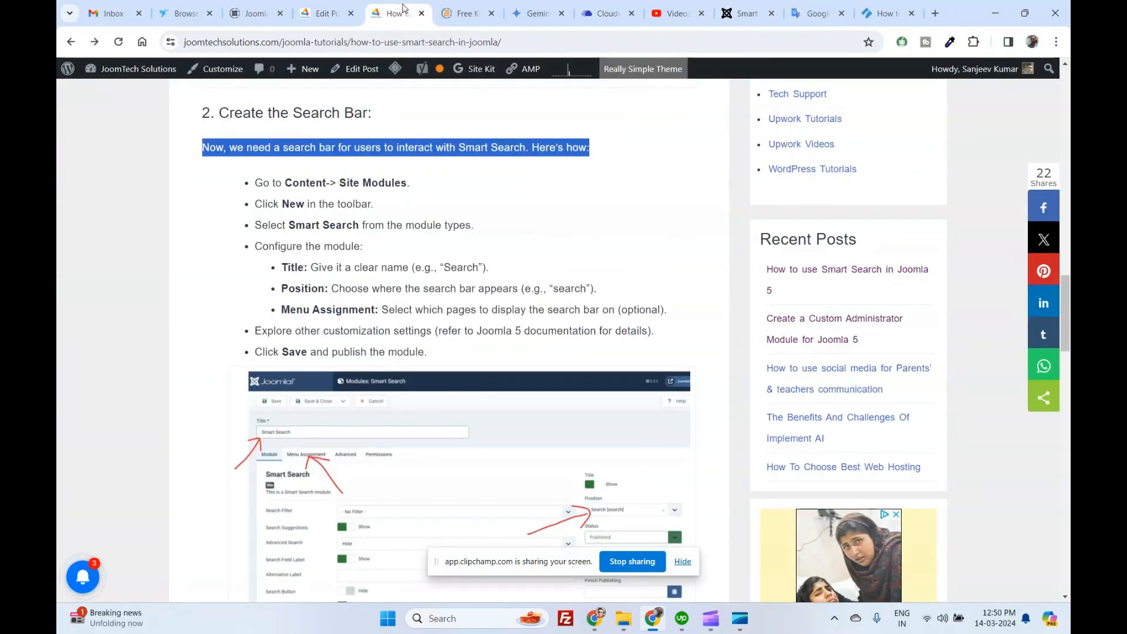
scroll("down", 3)
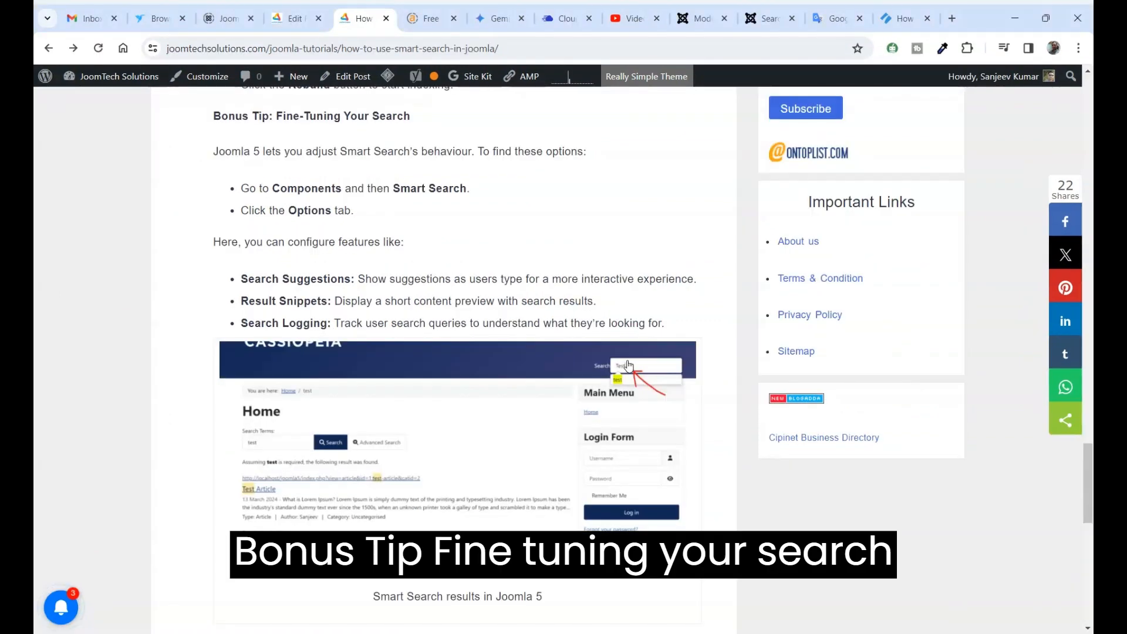
mouse_move(216, 119)
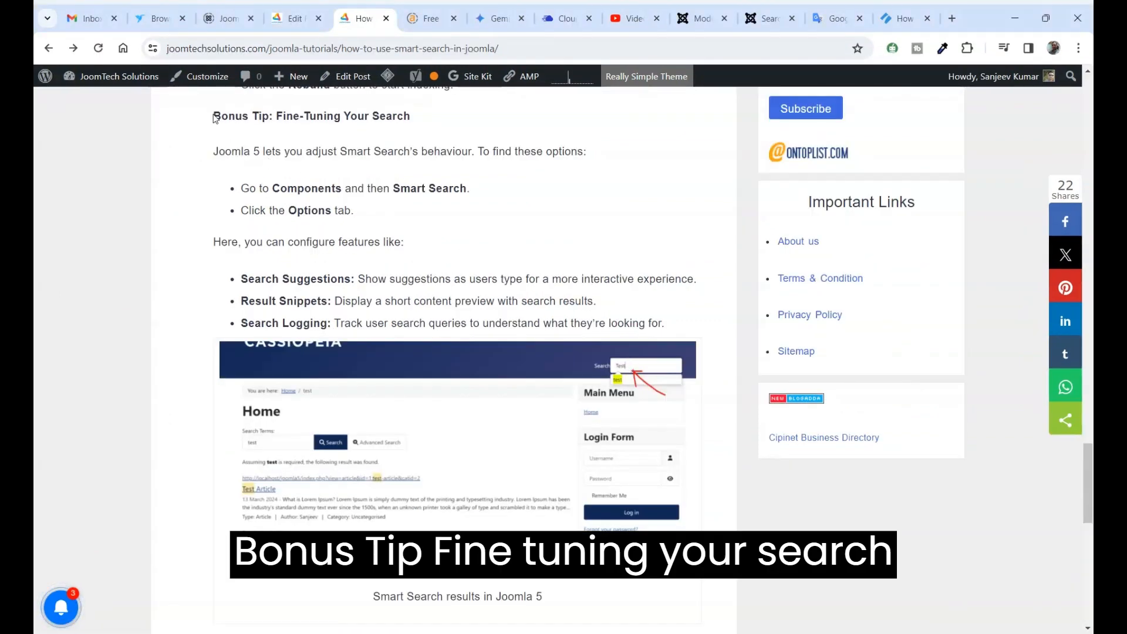
left_click_drag(212, 116, 410, 116)
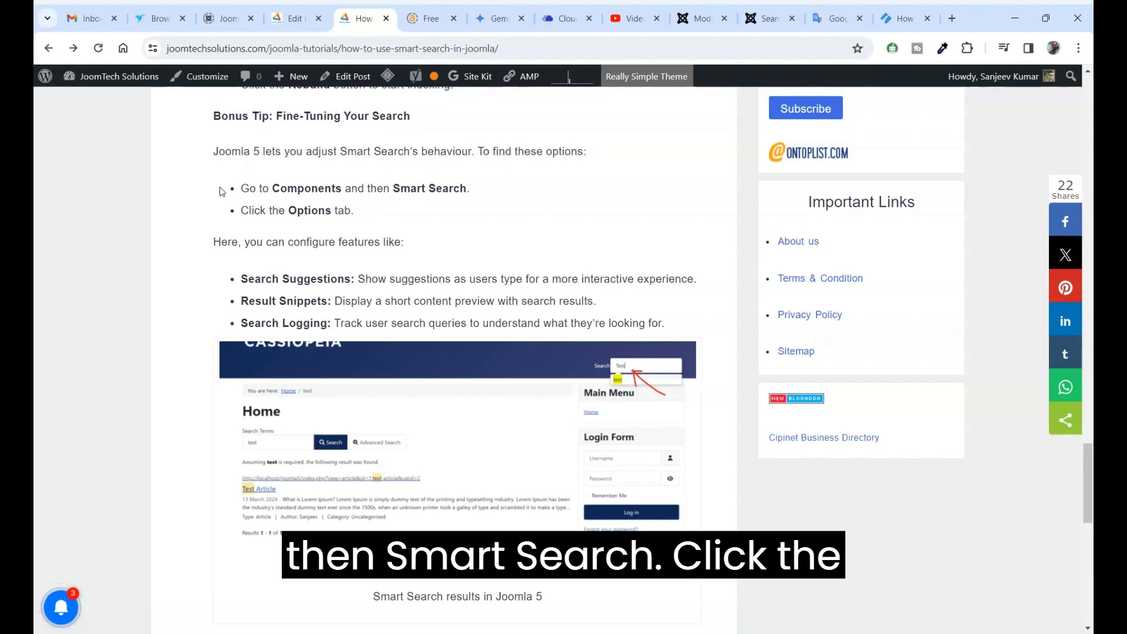
mouse_move(453, 200)
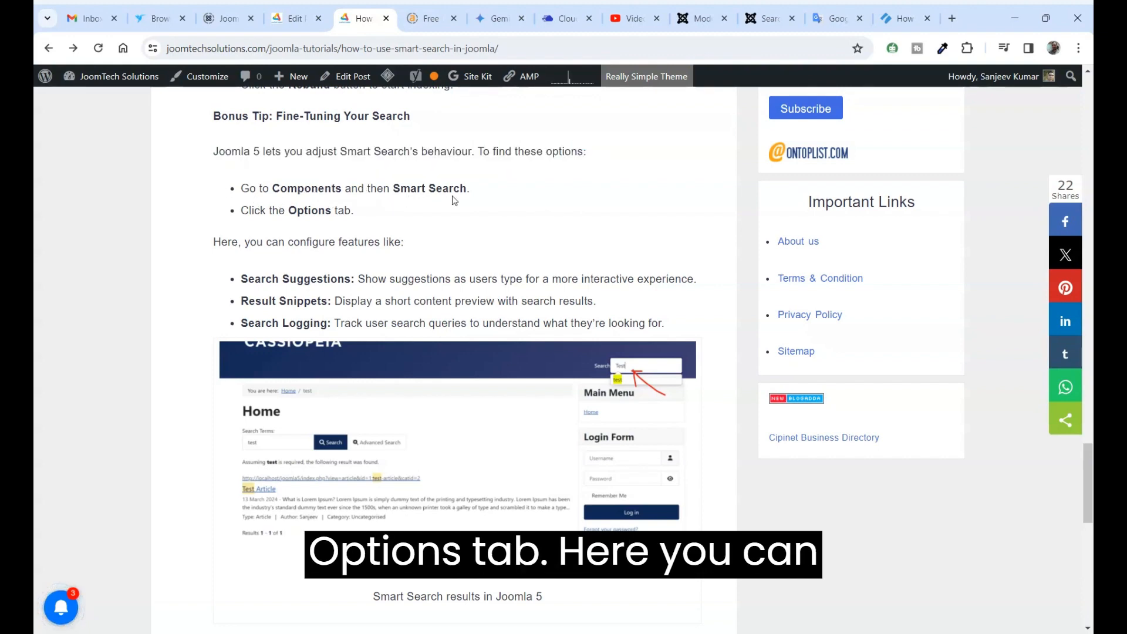